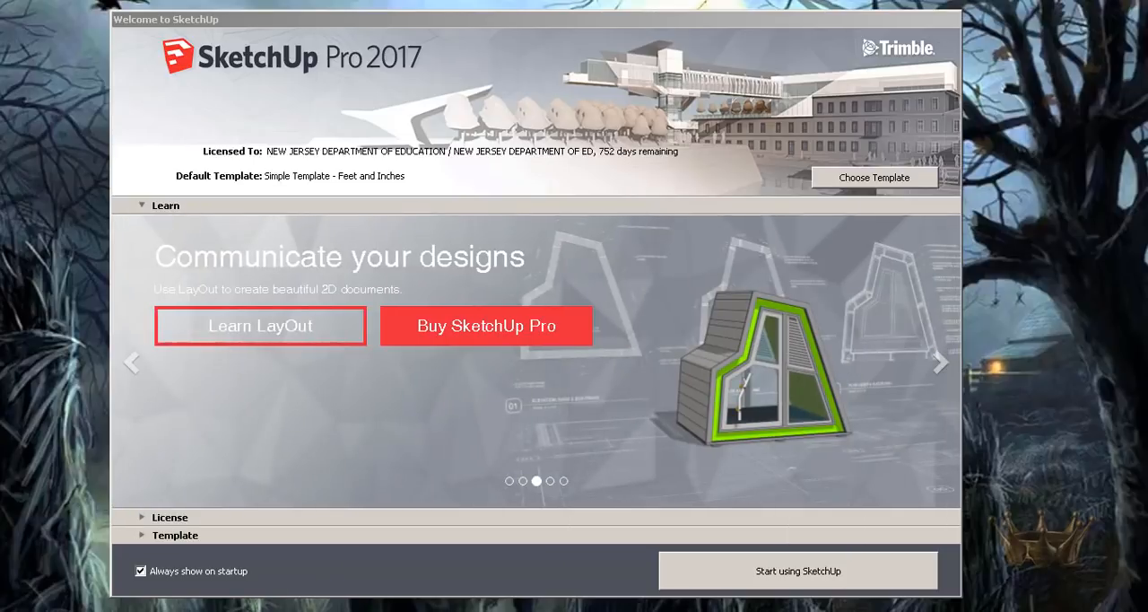
Page through the Learn slides on the welcome screen.
{"action": "left_click", "coordinate": [940, 362]}
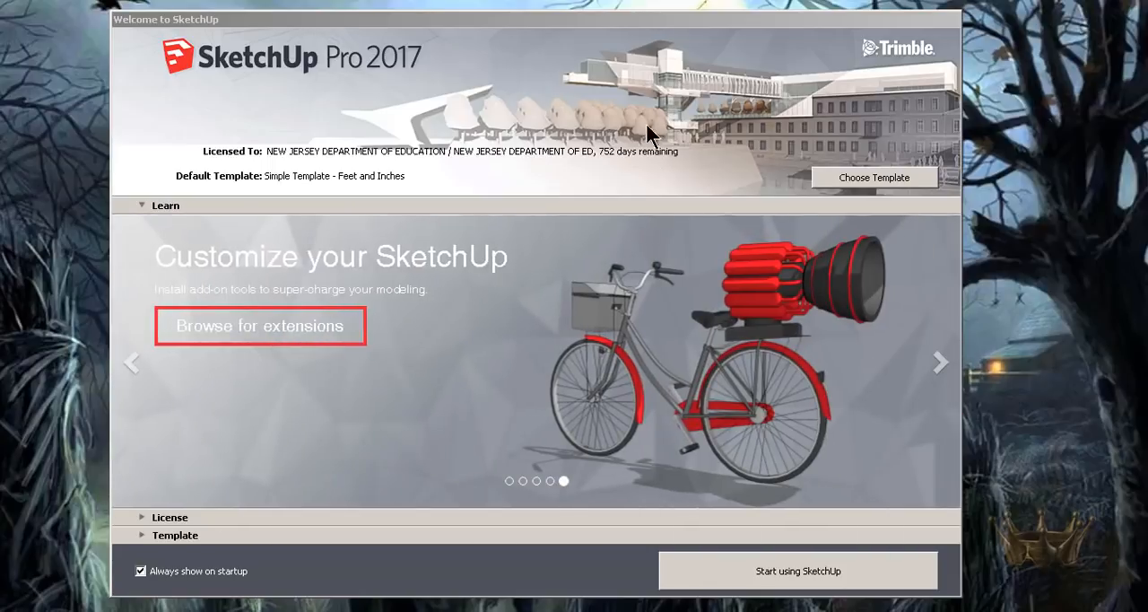
{"action": "mouse_move", "coordinate": [680, 119]}
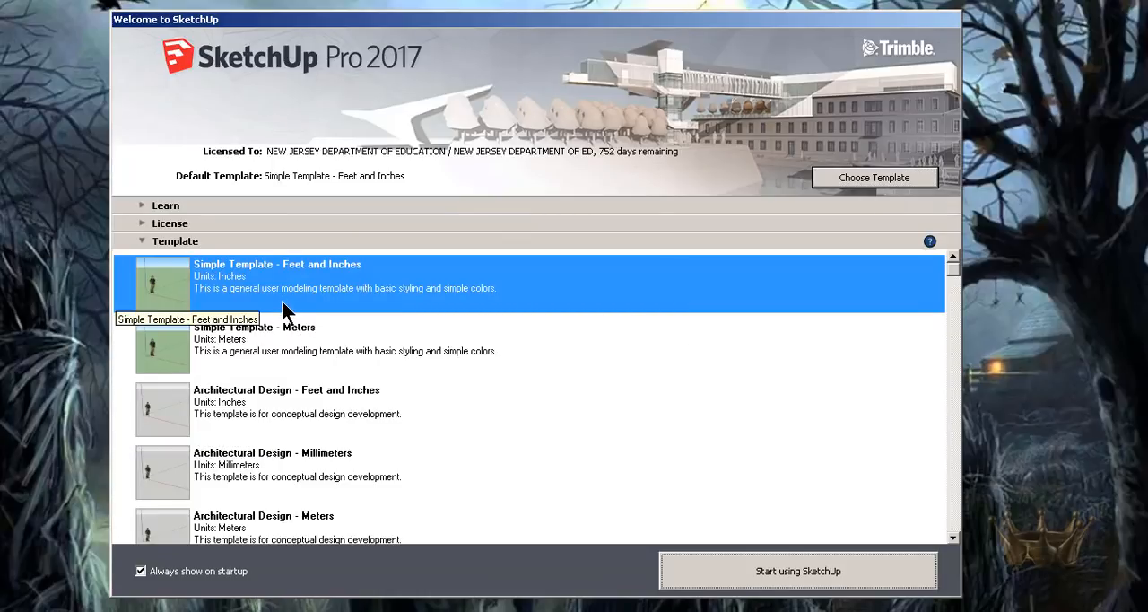
{"action": "mouse_move", "coordinate": [501, 369]}
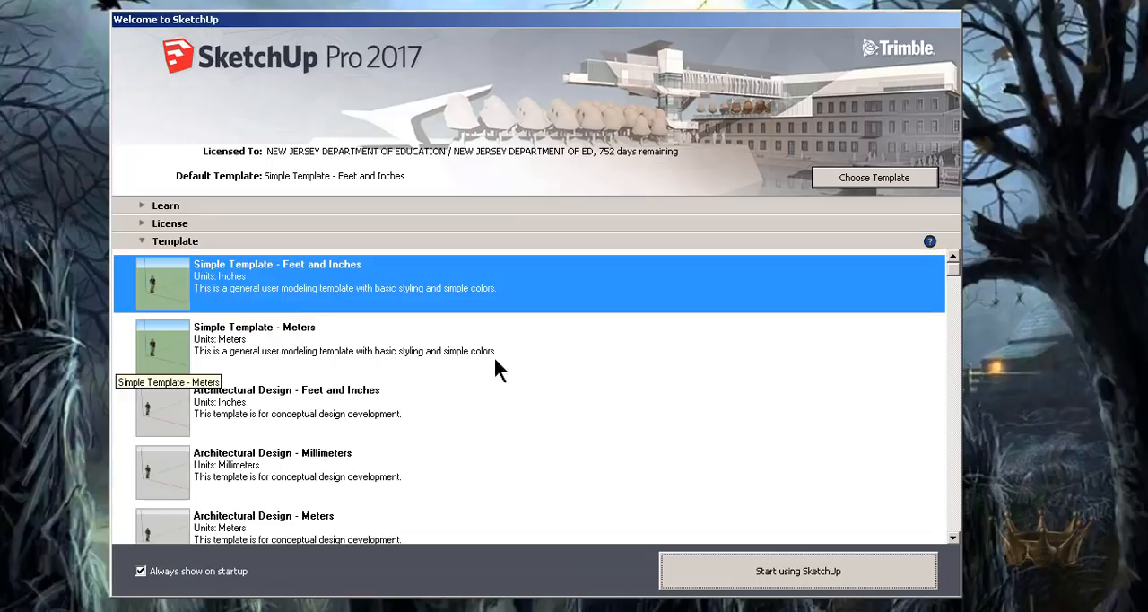
{"action": "mouse_move", "coordinate": [960, 280]}
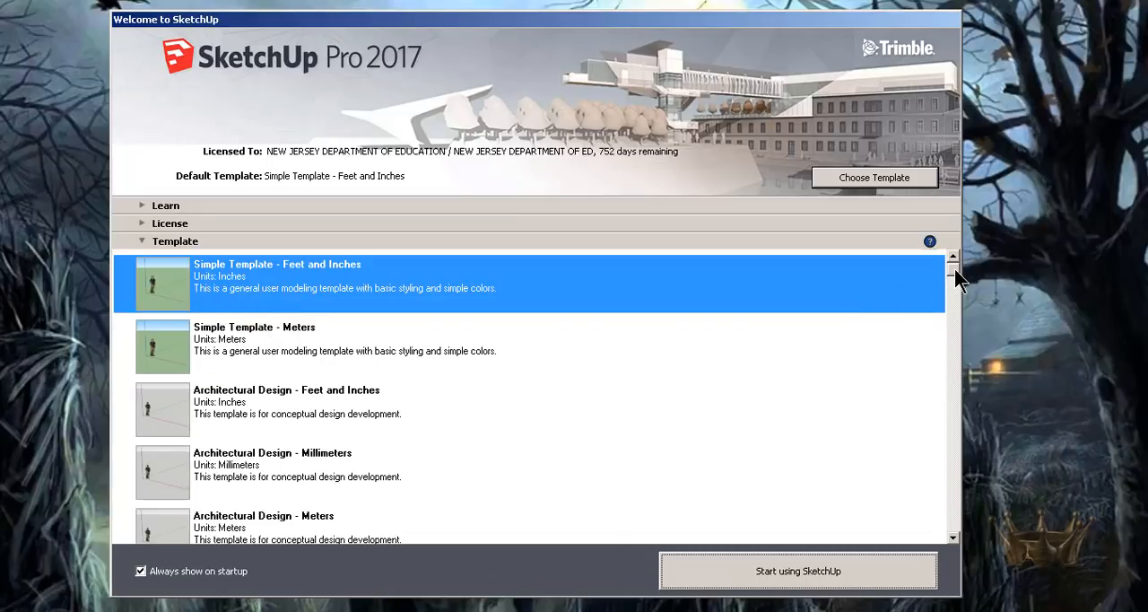
{"action": "scroll", "scroll_direction": "down", "scroll_amount": 3}
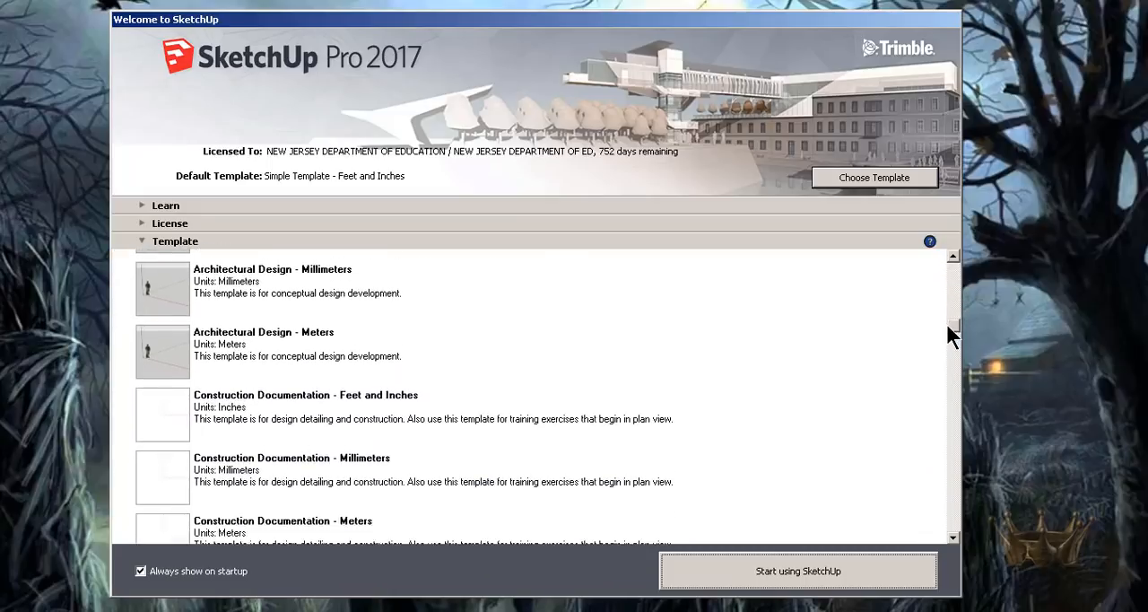
{"action": "scroll", "scroll_direction": "down", "scroll_amount": 3}
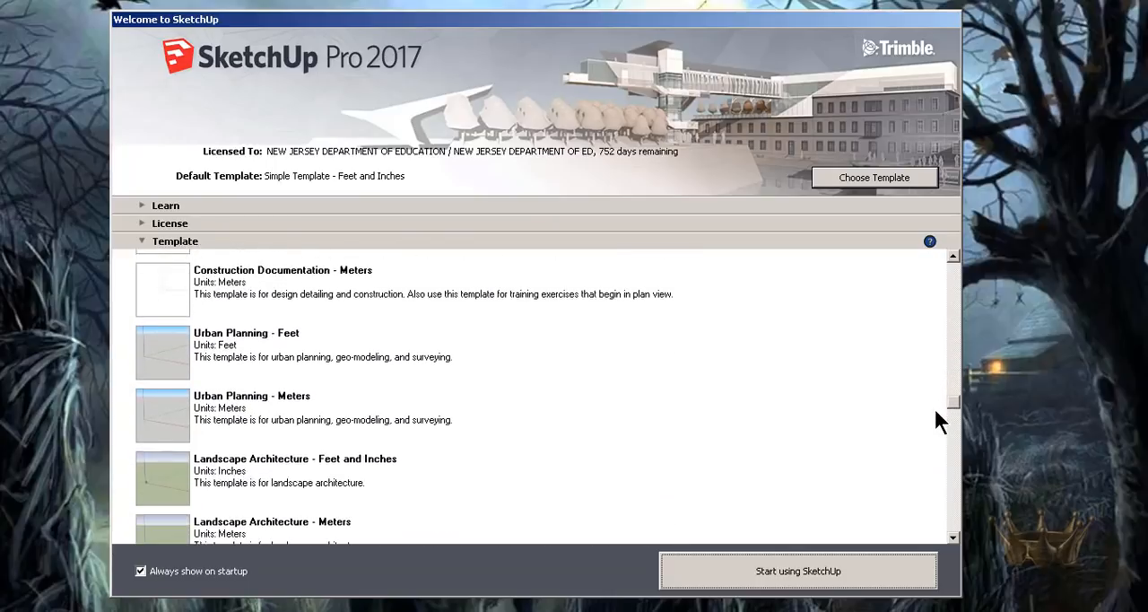
{"action": "scroll", "scroll_direction": "down", "scroll_amount": 3}
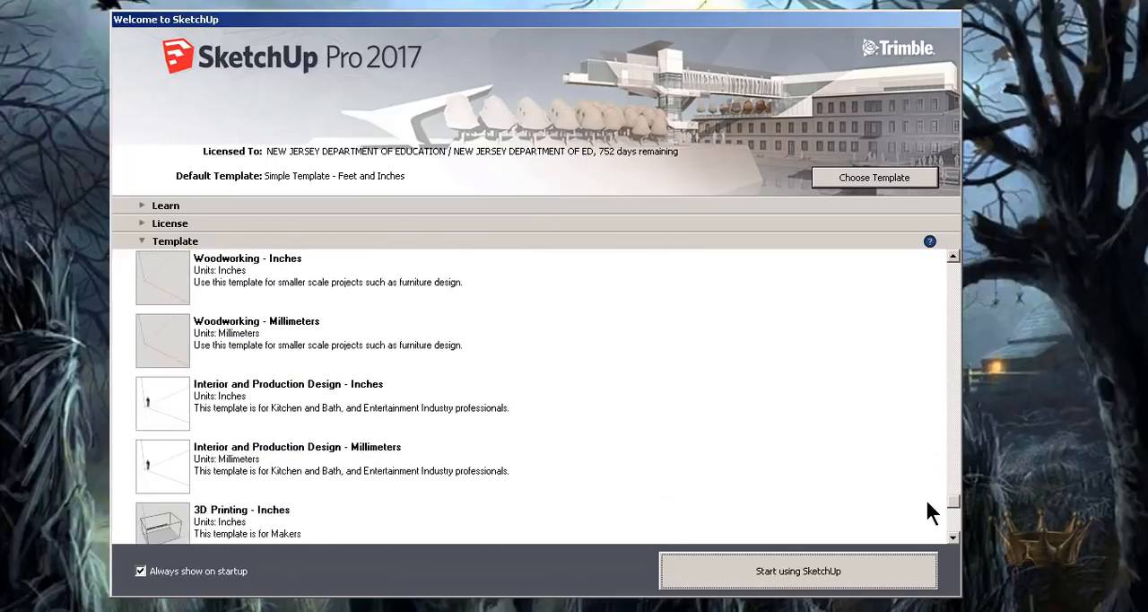
{"action": "scroll", "scroll_direction": "down", "scroll_amount": 3}
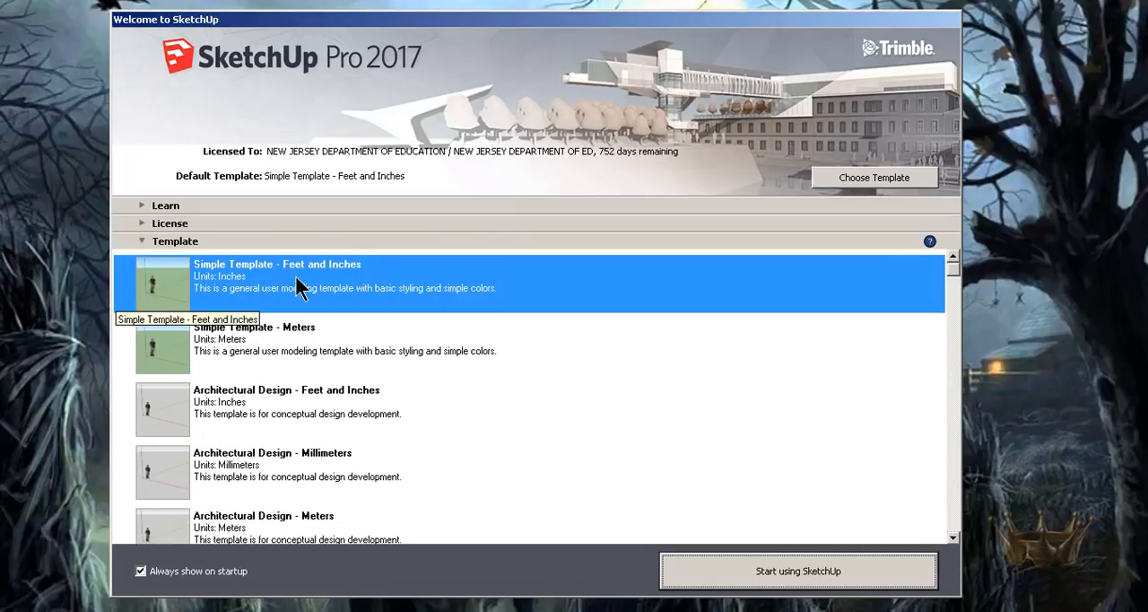
{"action": "mouse_move", "coordinate": [225, 250]}
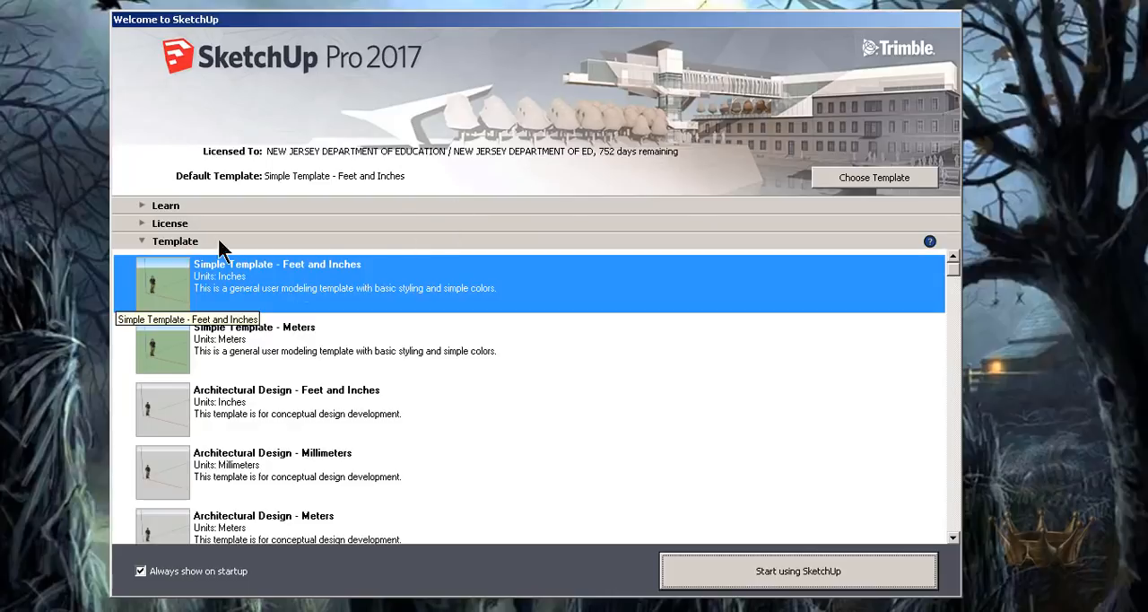
{"action": "mouse_move", "coordinate": [427, 212]}
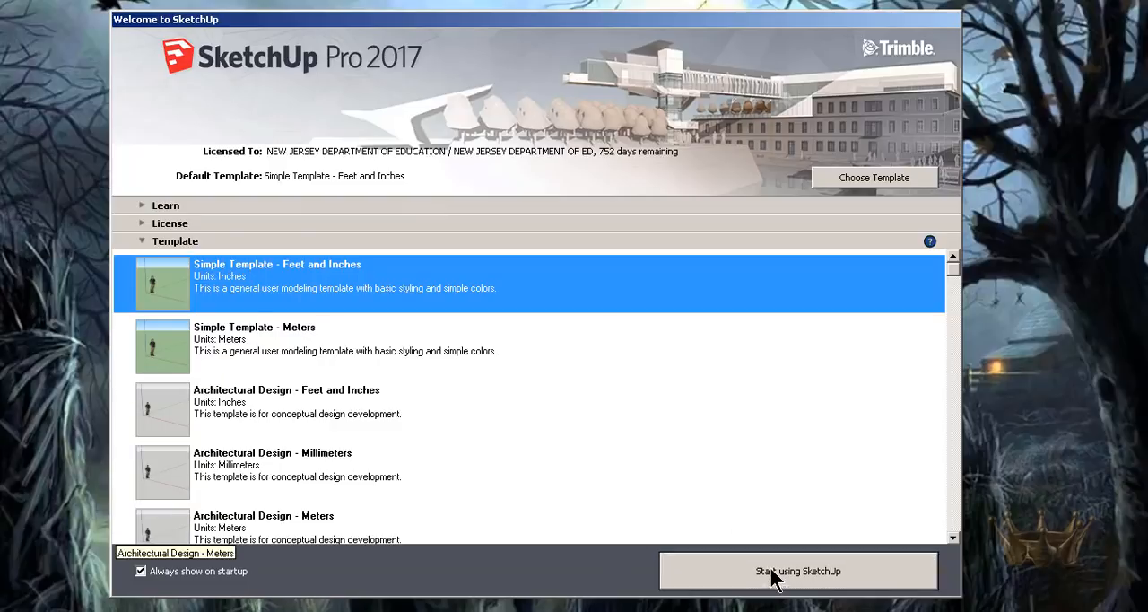
Start a new model from the chosen template and select the standing person figure.
{"action": "left_click", "coordinate": [797, 570]}
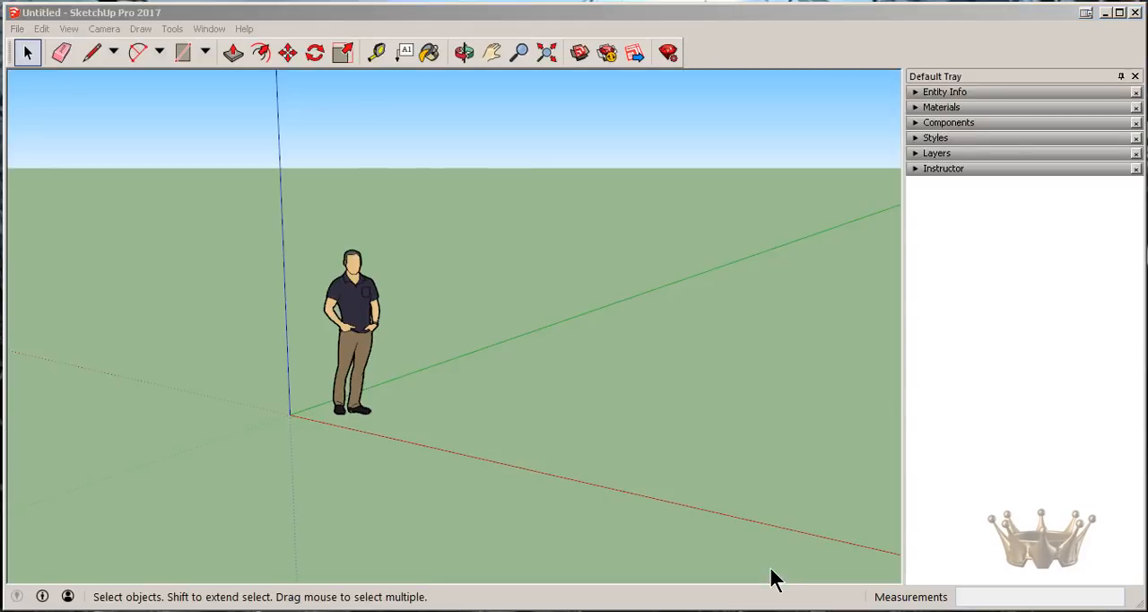
{"action": "mouse_move", "coordinate": [488, 355]}
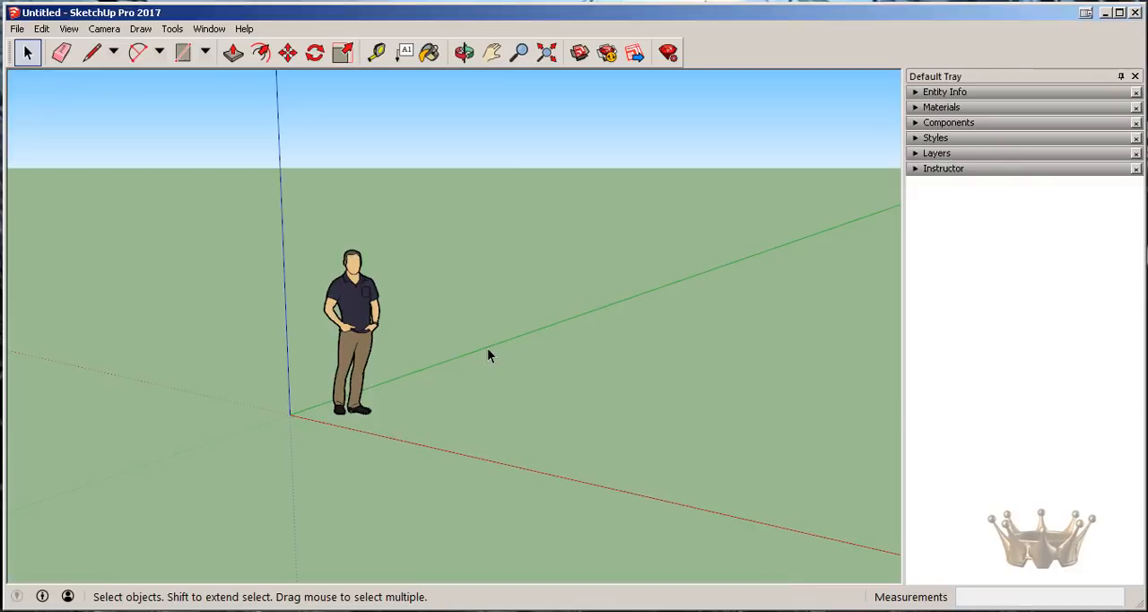
{"action": "mouse_move", "coordinate": [456, 339]}
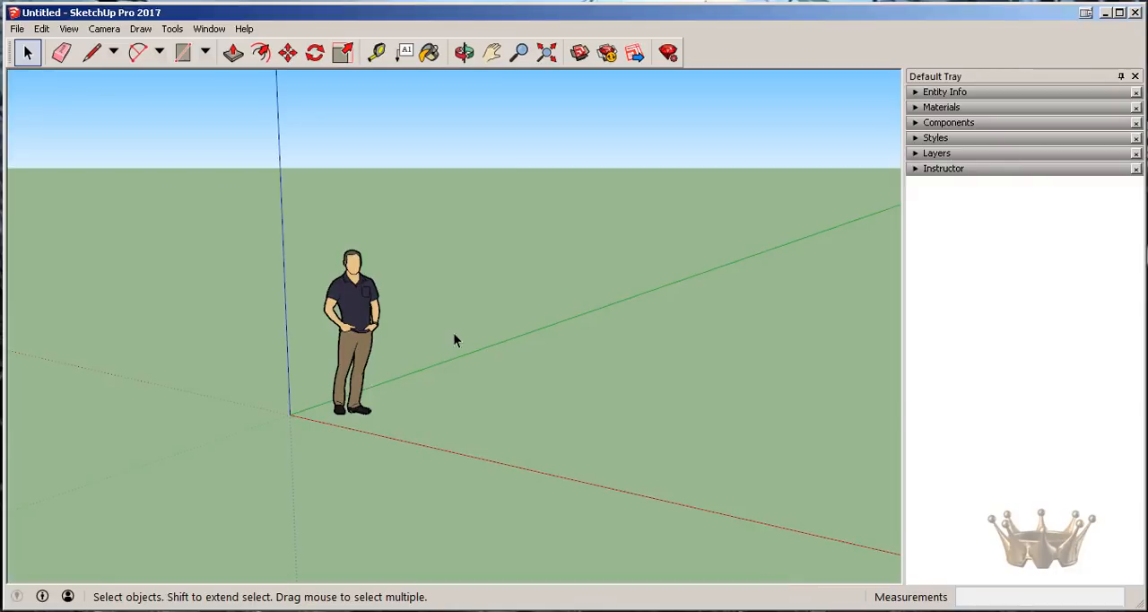
{"action": "mouse_move", "coordinate": [423, 358]}
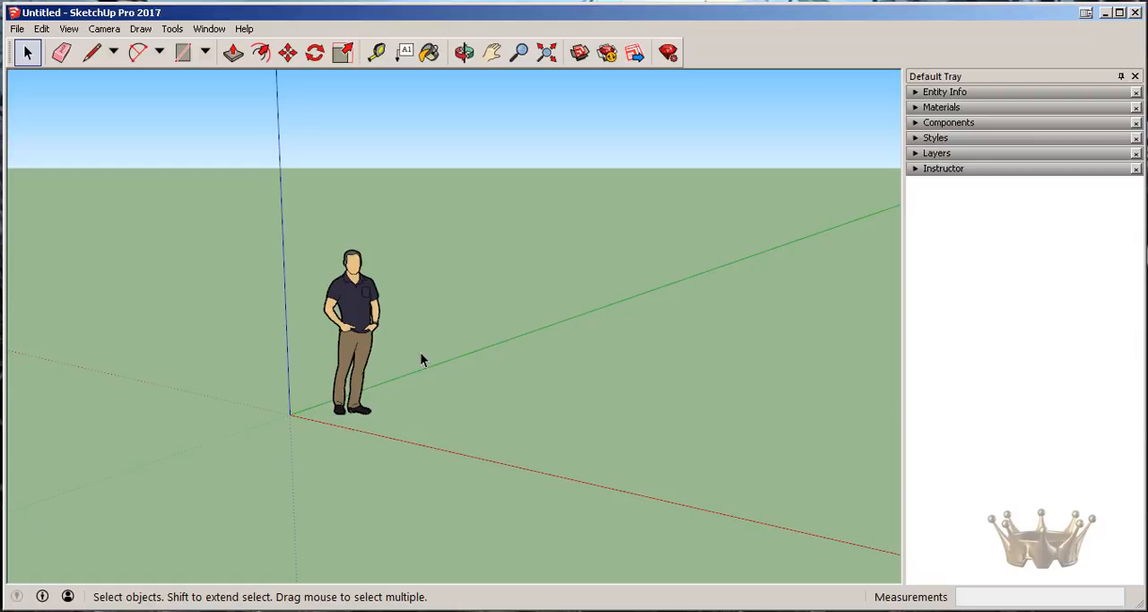
{"action": "mouse_move", "coordinate": [387, 323]}
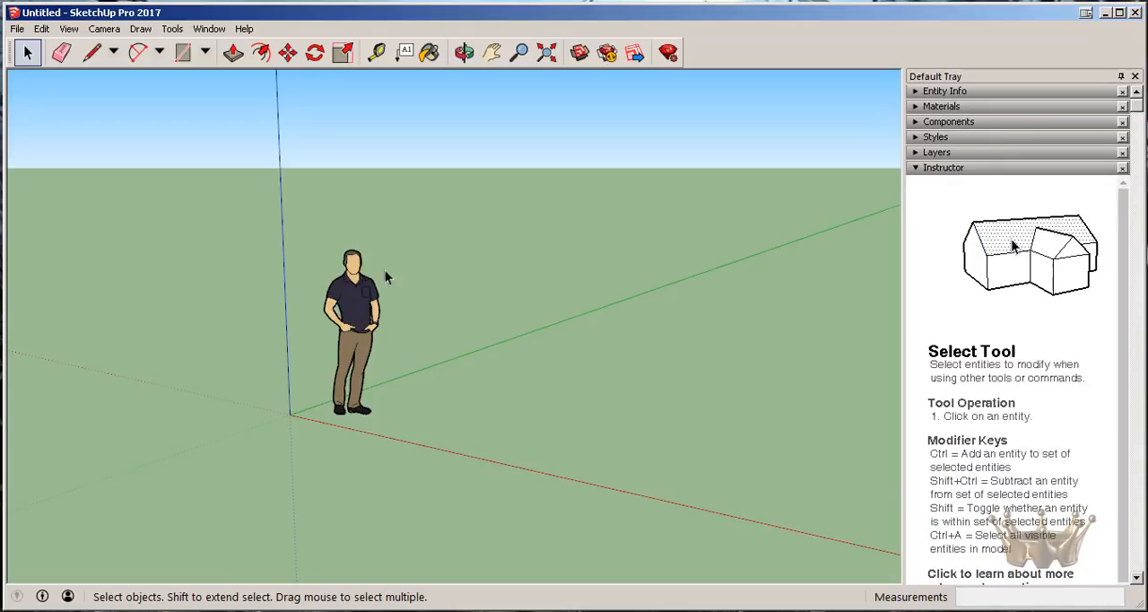
{"action": "left_click", "coordinate": [359, 322]}
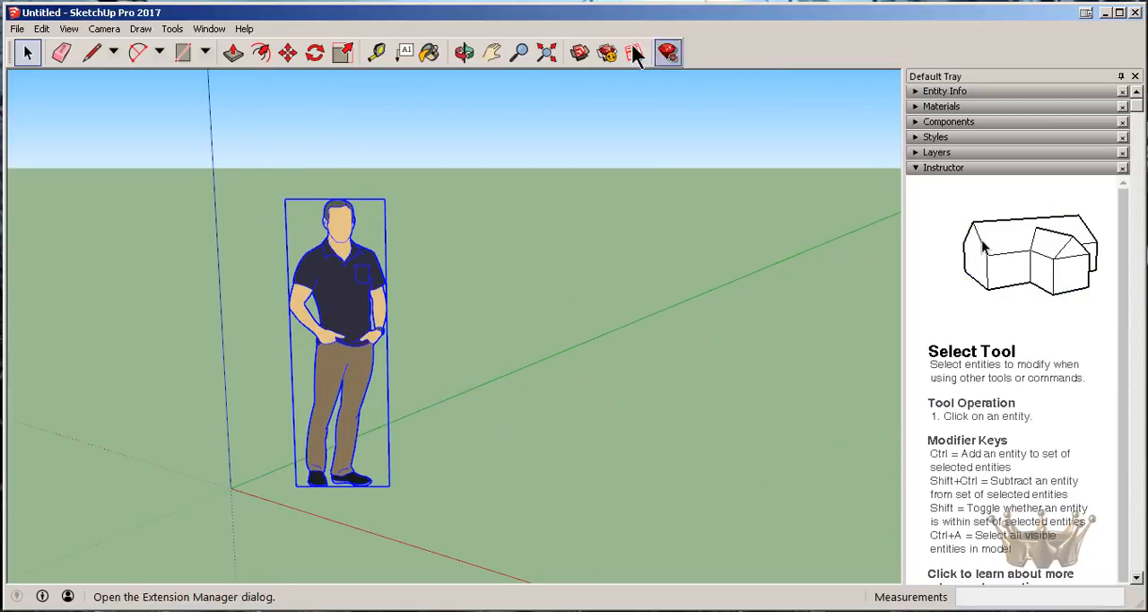
{"action": "mouse_move", "coordinate": [747, 79]}
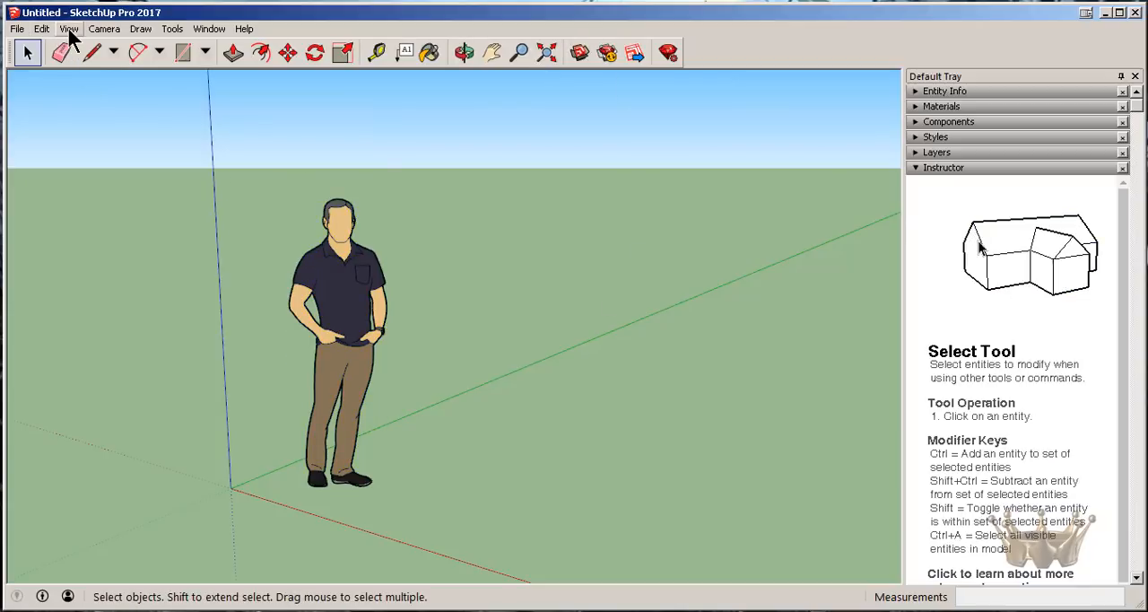
Show the Large Tool Set, Layers, Views and Styles toolbars and hide Getting Started.
{"action": "left_click", "coordinate": [68, 28]}
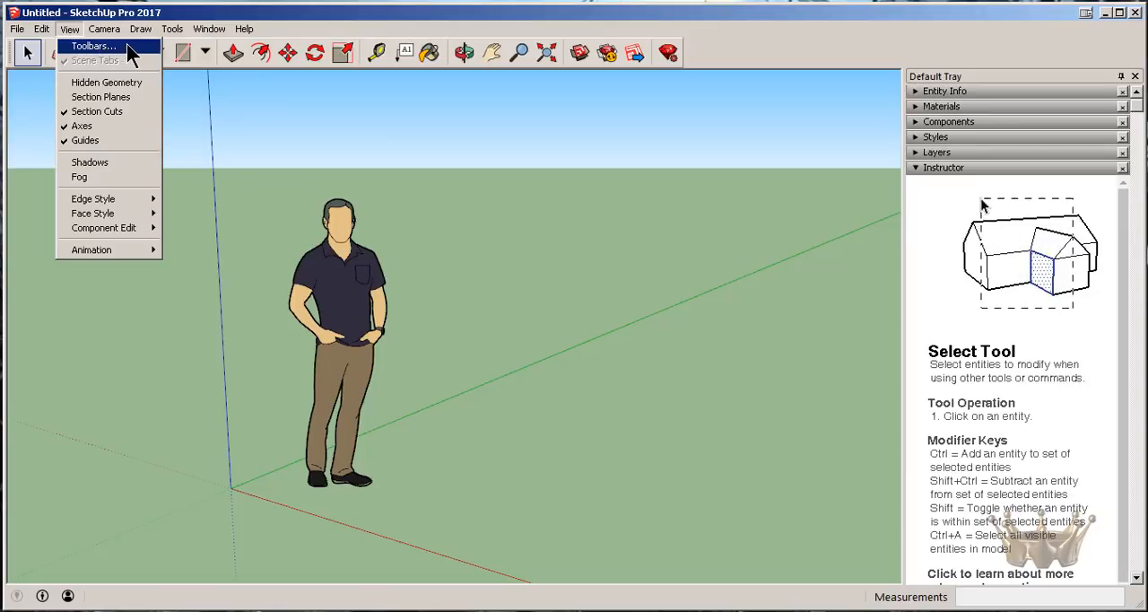
{"action": "left_click", "coordinate": [93, 47]}
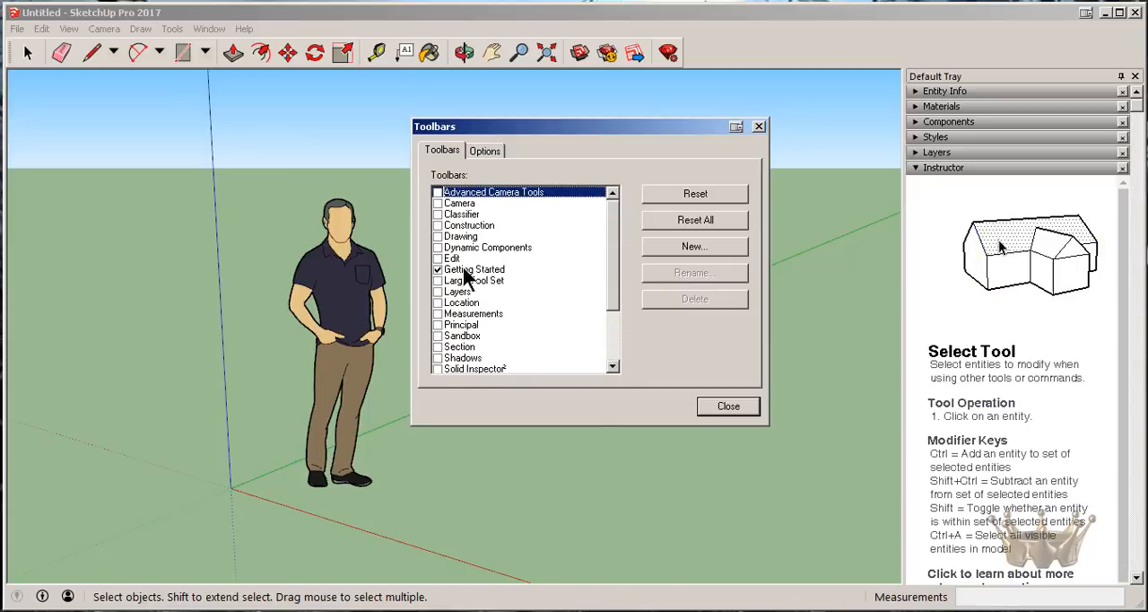
{"action": "left_click", "coordinate": [438, 279]}
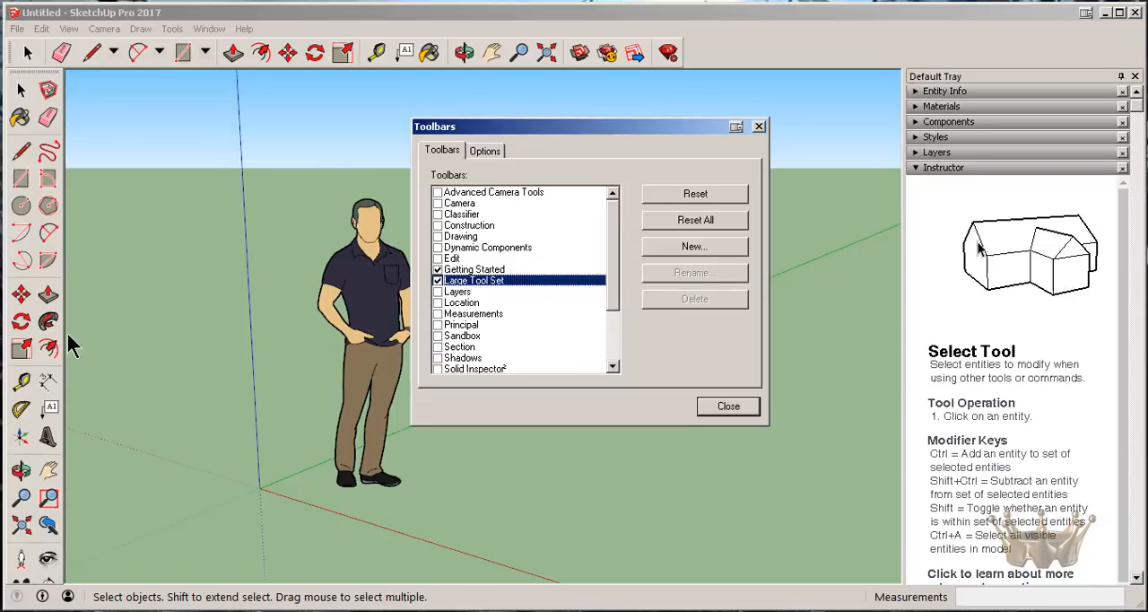
{"action": "left_click", "coordinate": [437, 280]}
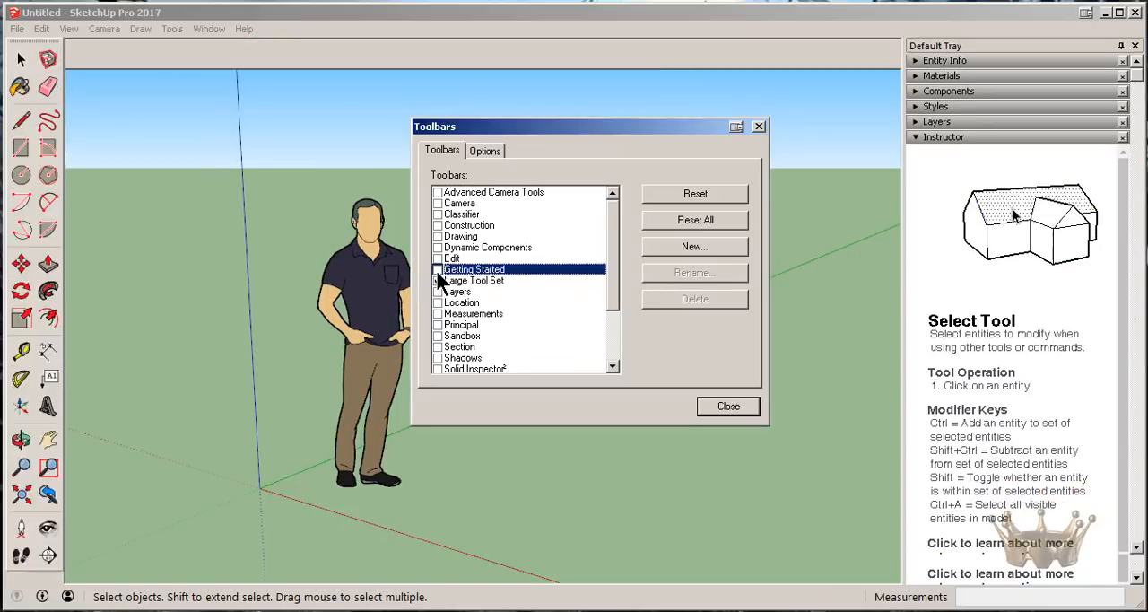
{"action": "left_click", "coordinate": [438, 280]}
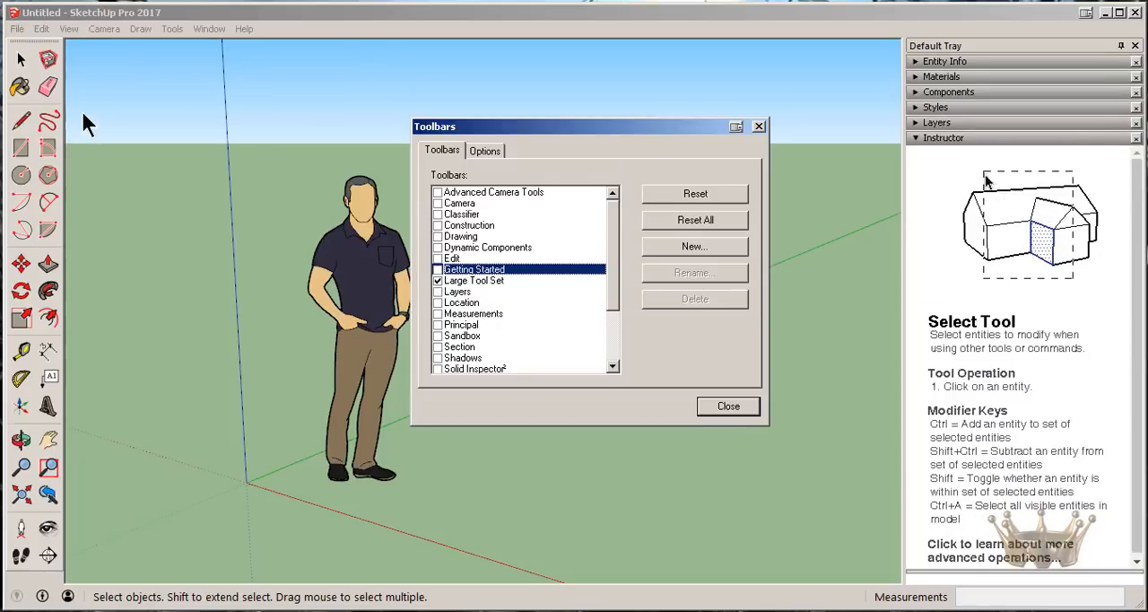
{"action": "mouse_move", "coordinate": [46, 528]}
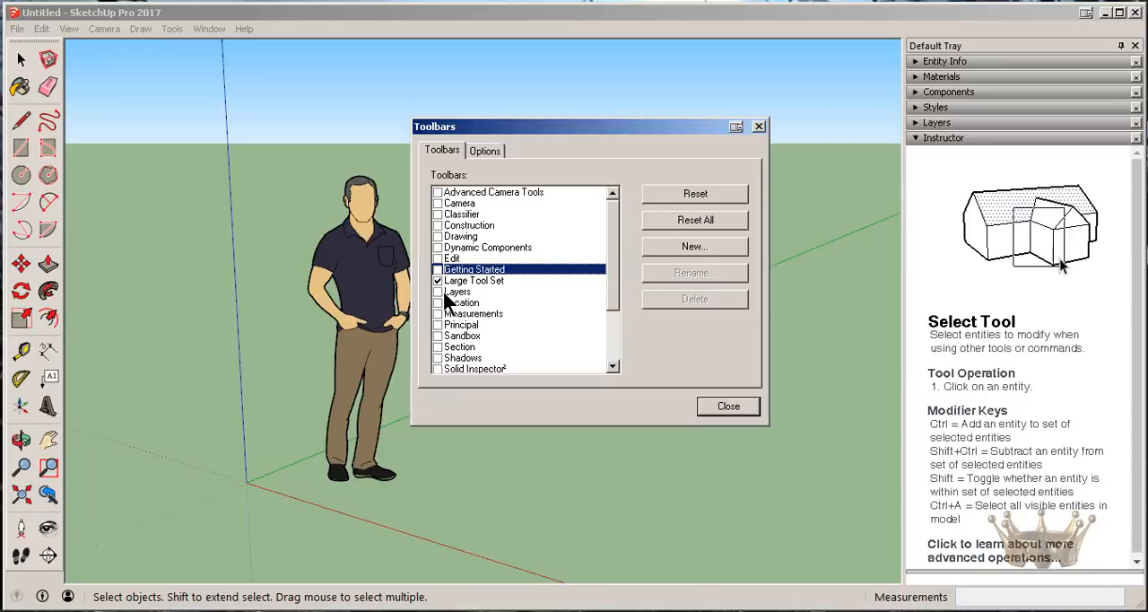
{"action": "left_click", "coordinate": [438, 290]}
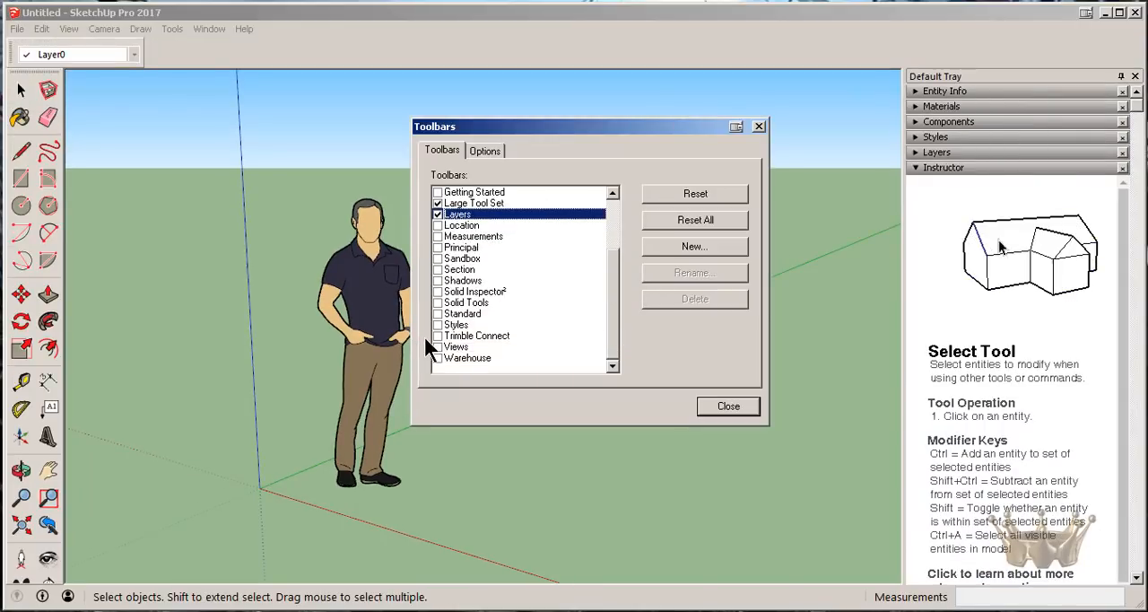
{"action": "left_click", "coordinate": [437, 346]}
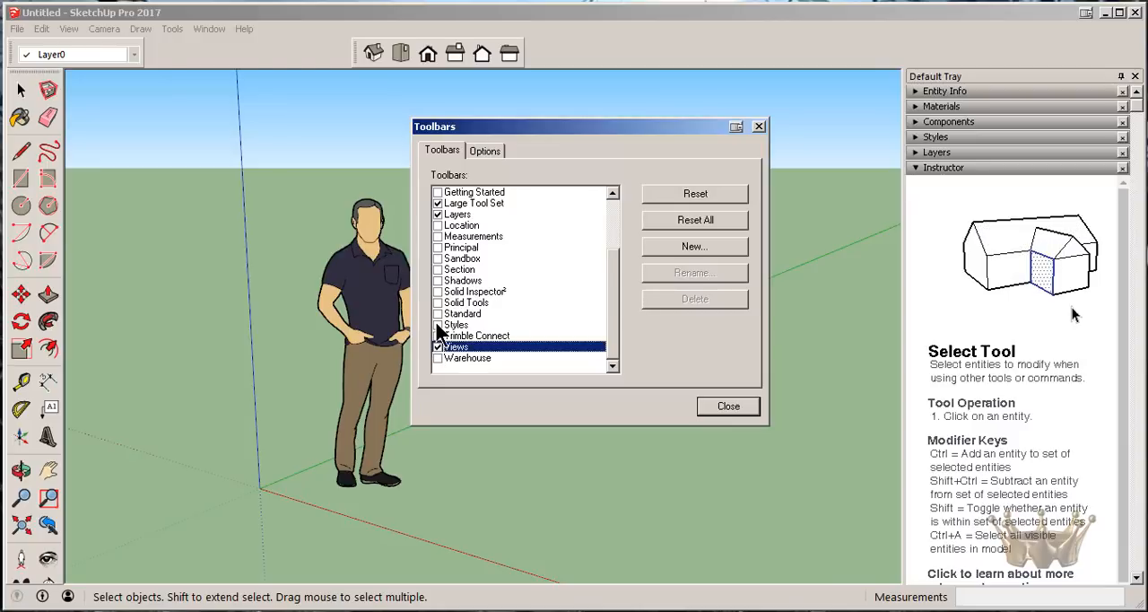
{"action": "left_click", "coordinate": [438, 323]}
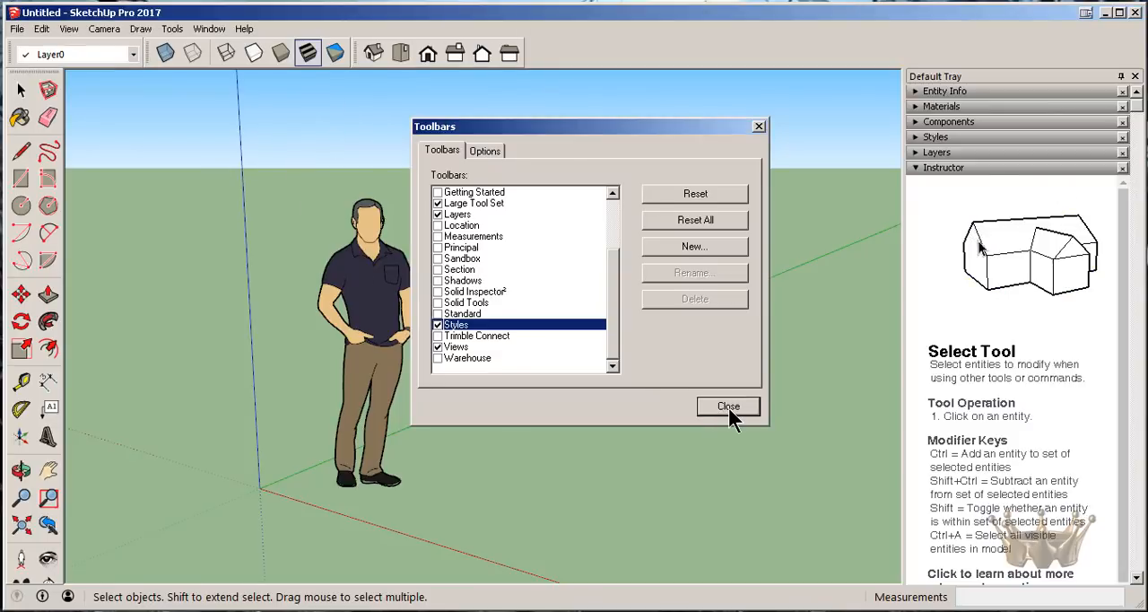
{"action": "left_click", "coordinate": [728, 405]}
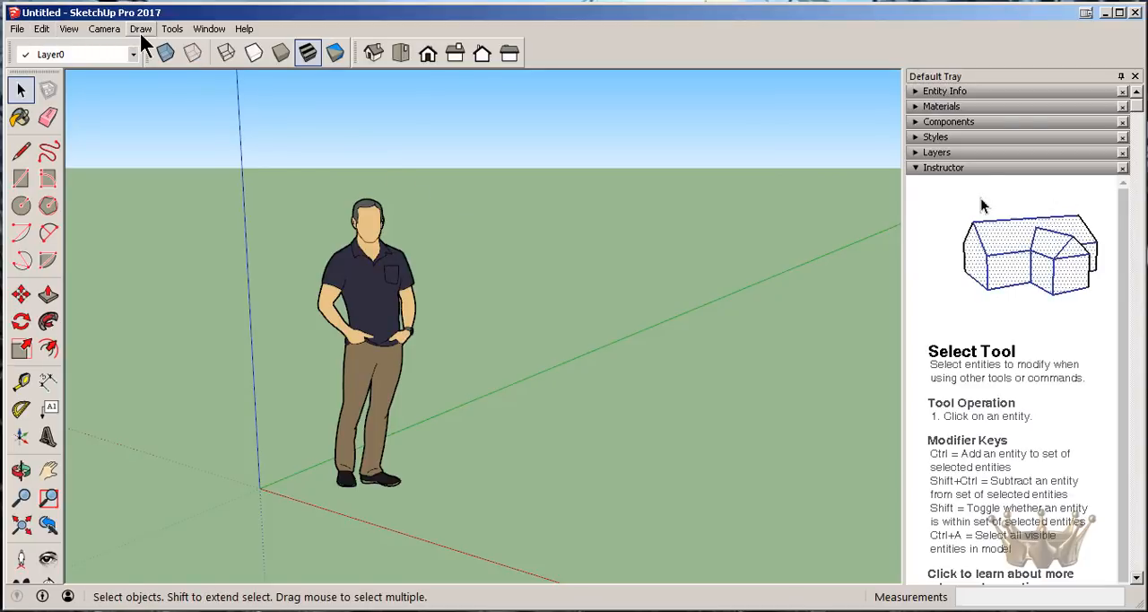
In Preferences, browse Accessibility and Compatibility, then turn off Continue line drawing under Drawing.
{"action": "left_click", "coordinate": [208, 29]}
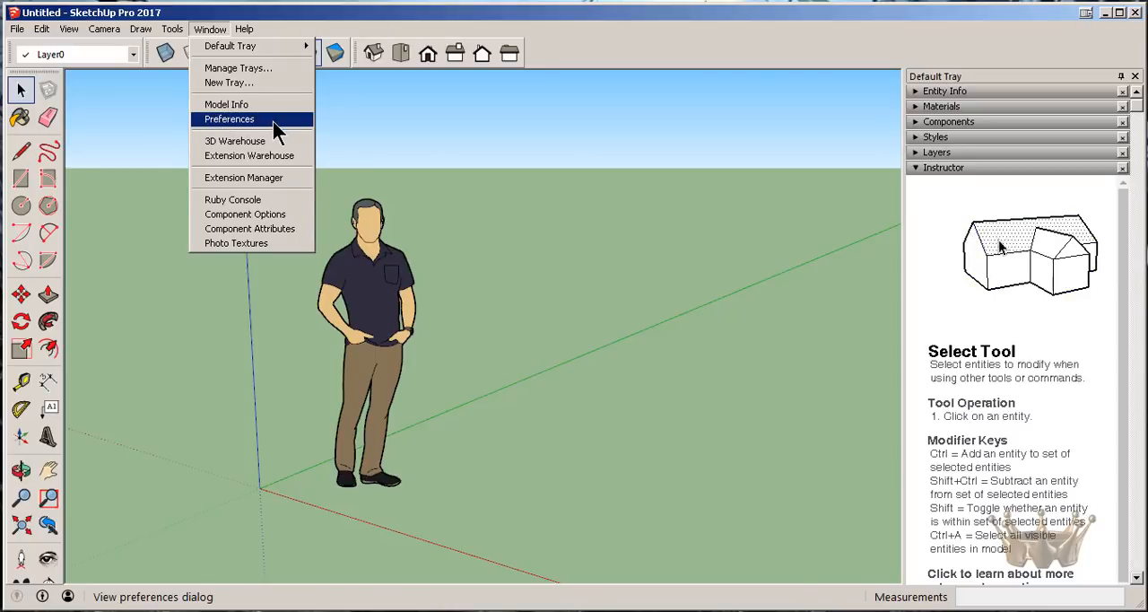
{"action": "left_click", "coordinate": [229, 119]}
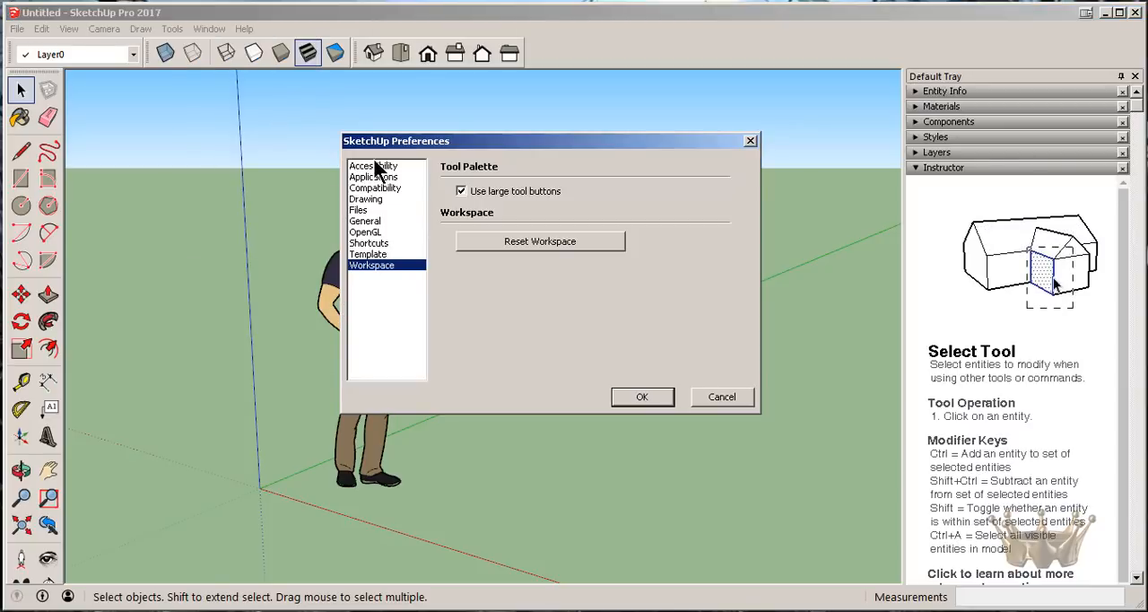
{"action": "left_click", "coordinate": [373, 165]}
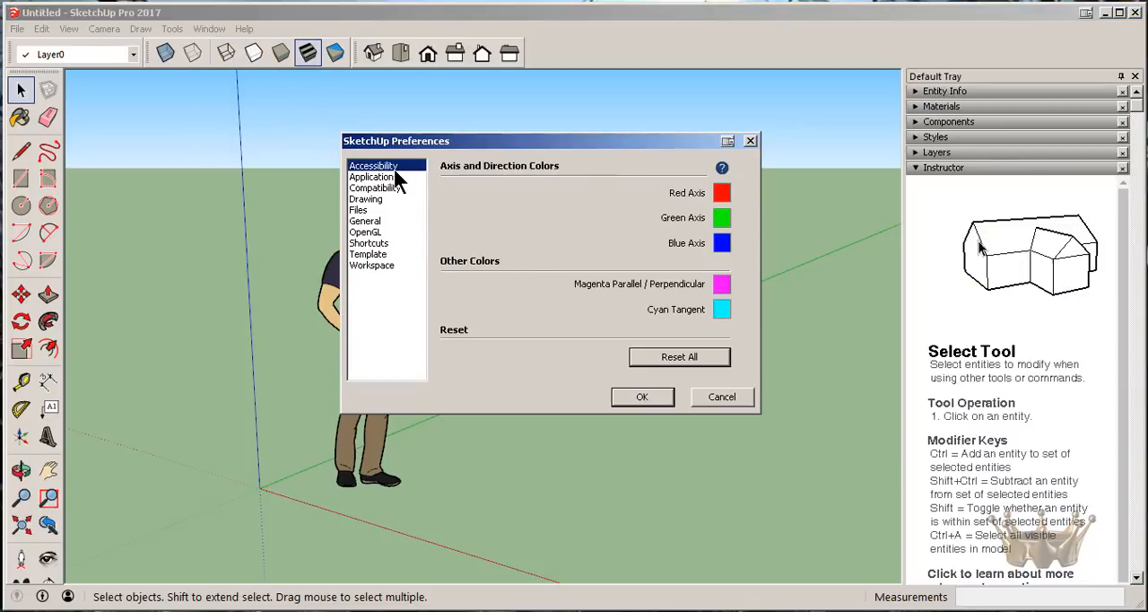
{"action": "left_click", "coordinate": [375, 186]}
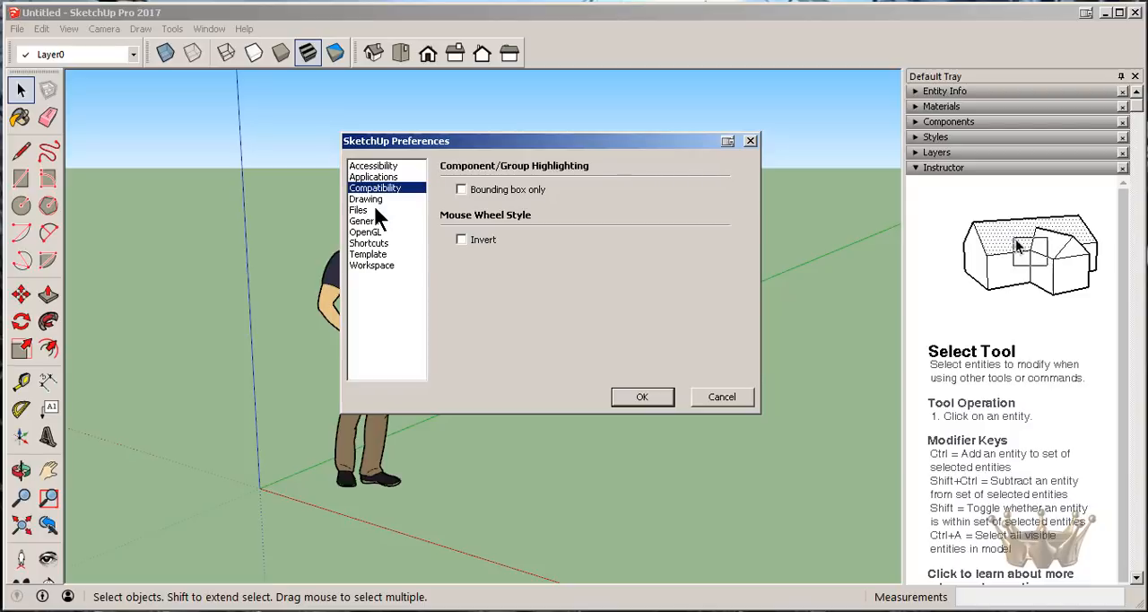
{"action": "left_click", "coordinate": [366, 198]}
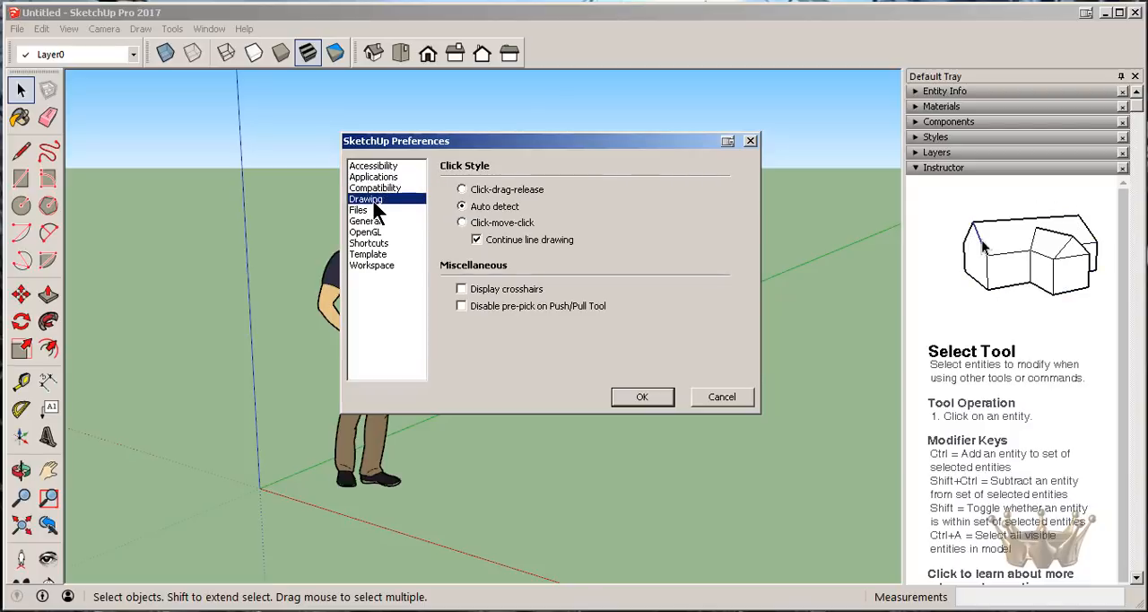
{"action": "left_click", "coordinate": [477, 239]}
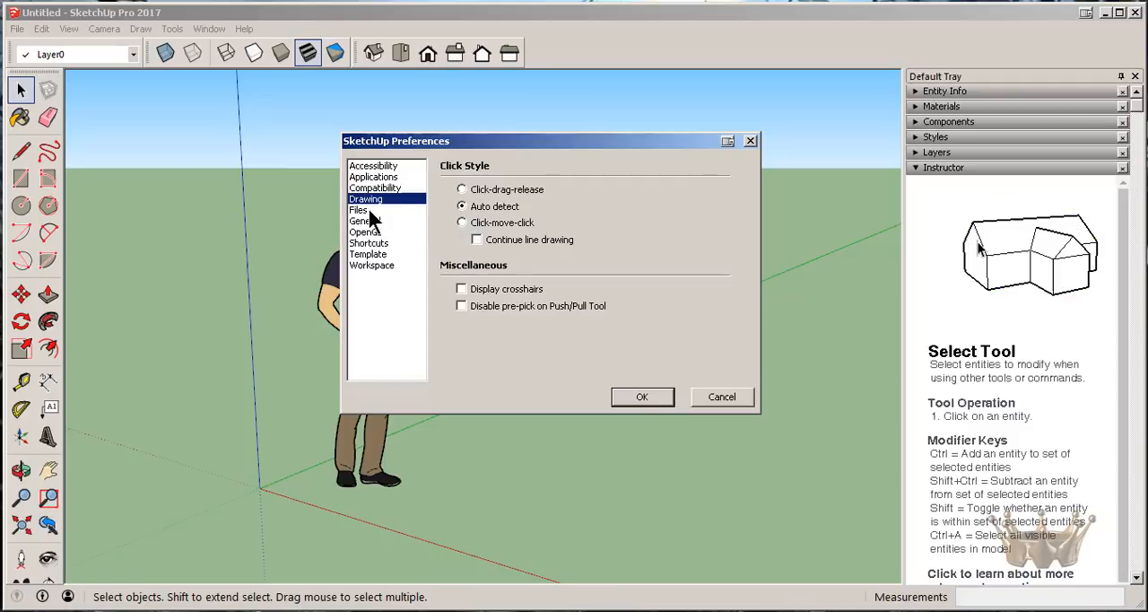
On the Files page, start choosing a different folder for saved models.
{"action": "left_click", "coordinate": [359, 210]}
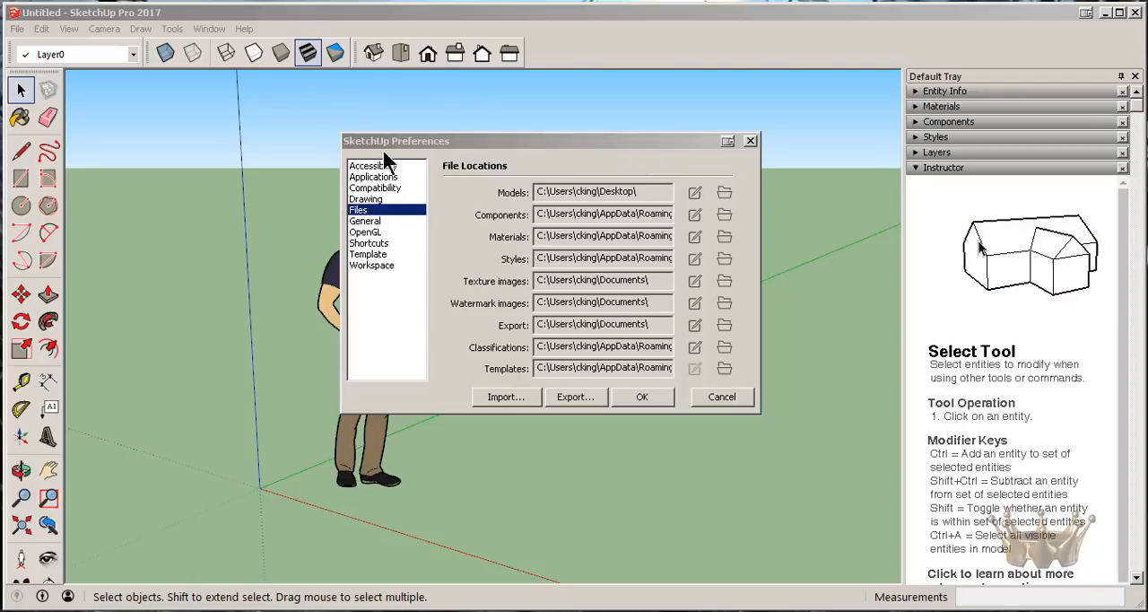
{"action": "mouse_move", "coordinate": [512, 147]}
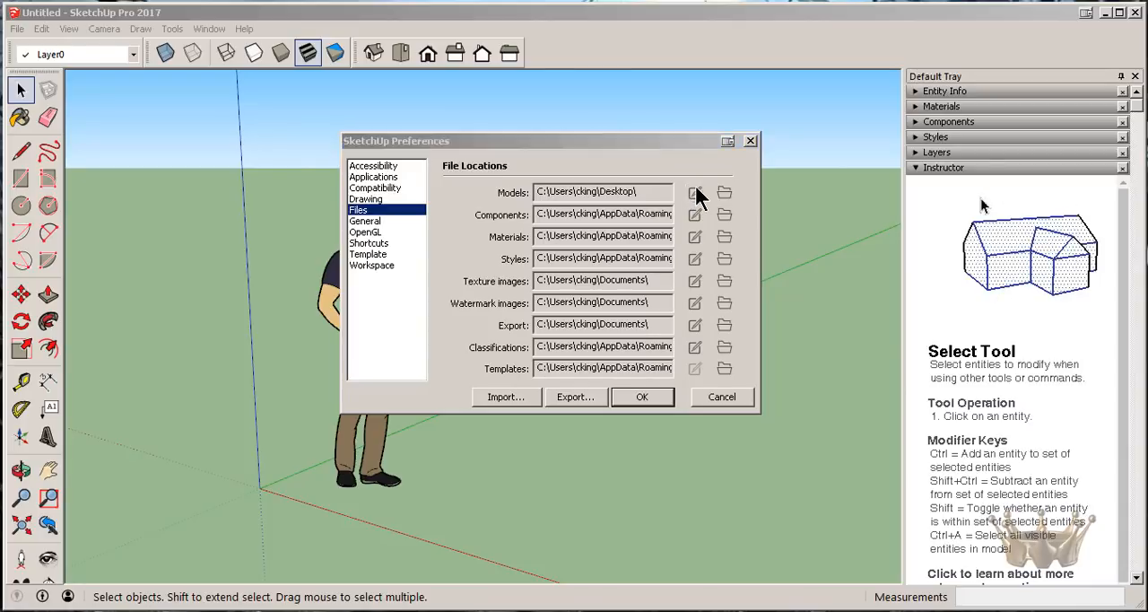
{"action": "left_click", "coordinate": [724, 192]}
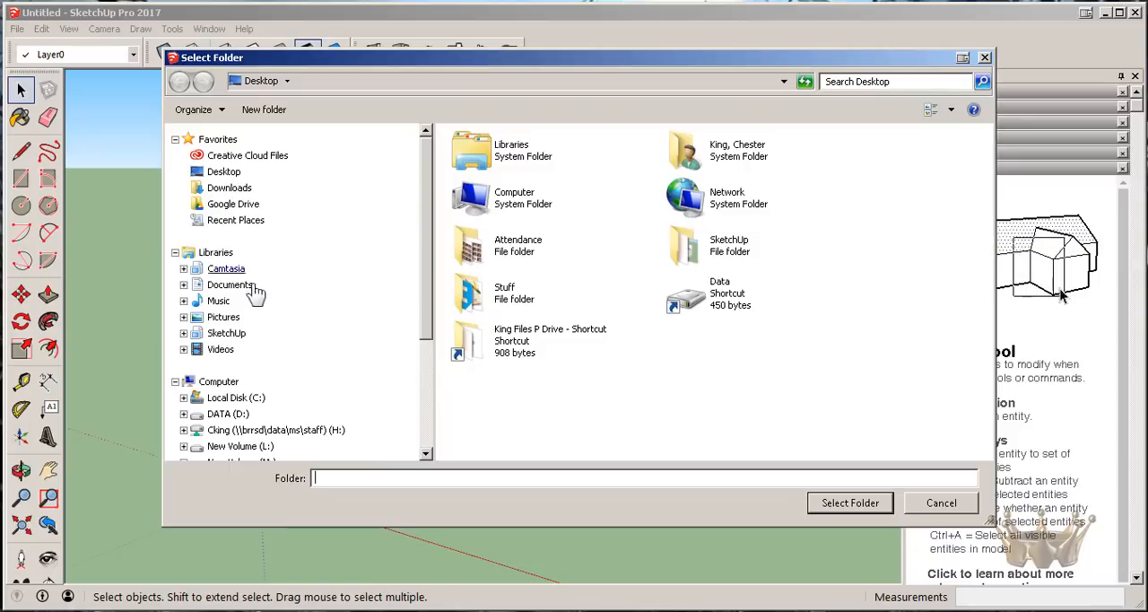
Go to the Desktop and create a new folder named 'sketchupp'.
{"action": "double_click", "coordinate": [230, 283]}
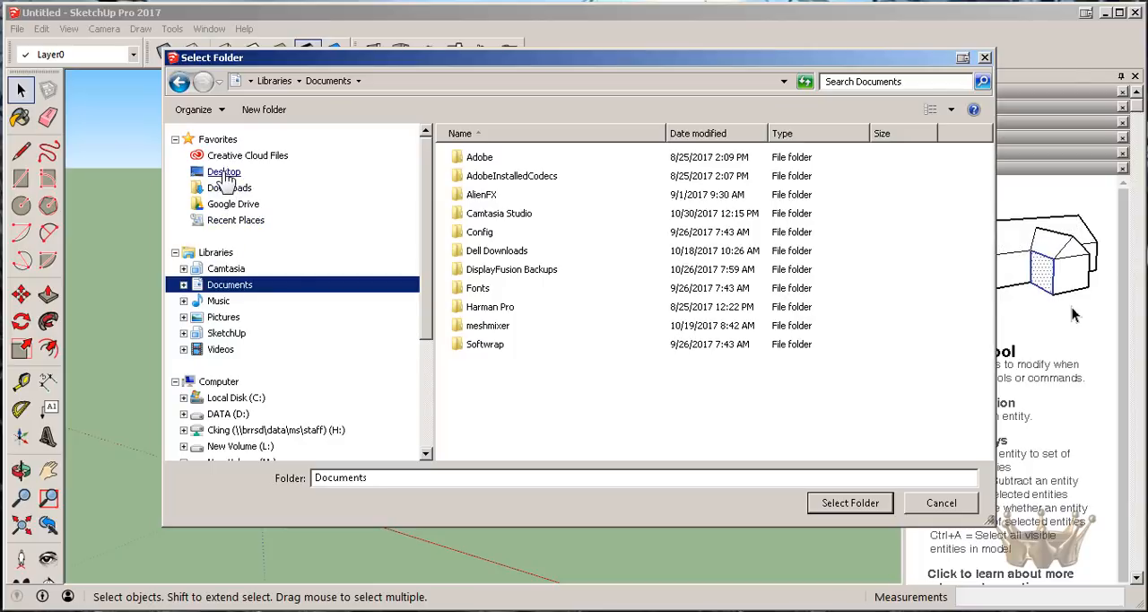
{"action": "left_click", "coordinate": [222, 170]}
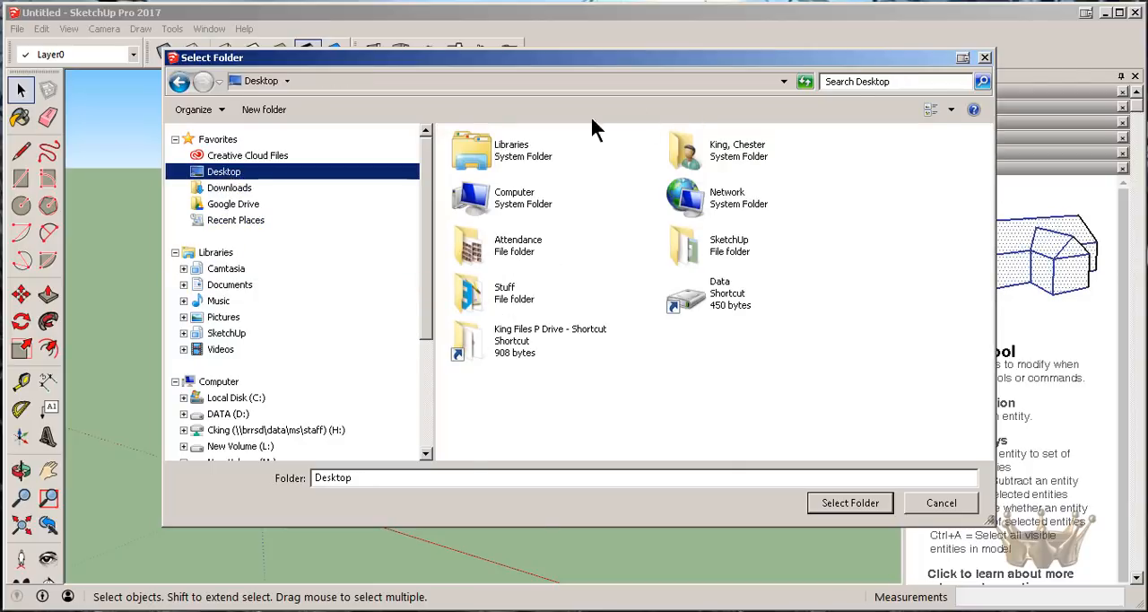
{"action": "mouse_move", "coordinate": [748, 410]}
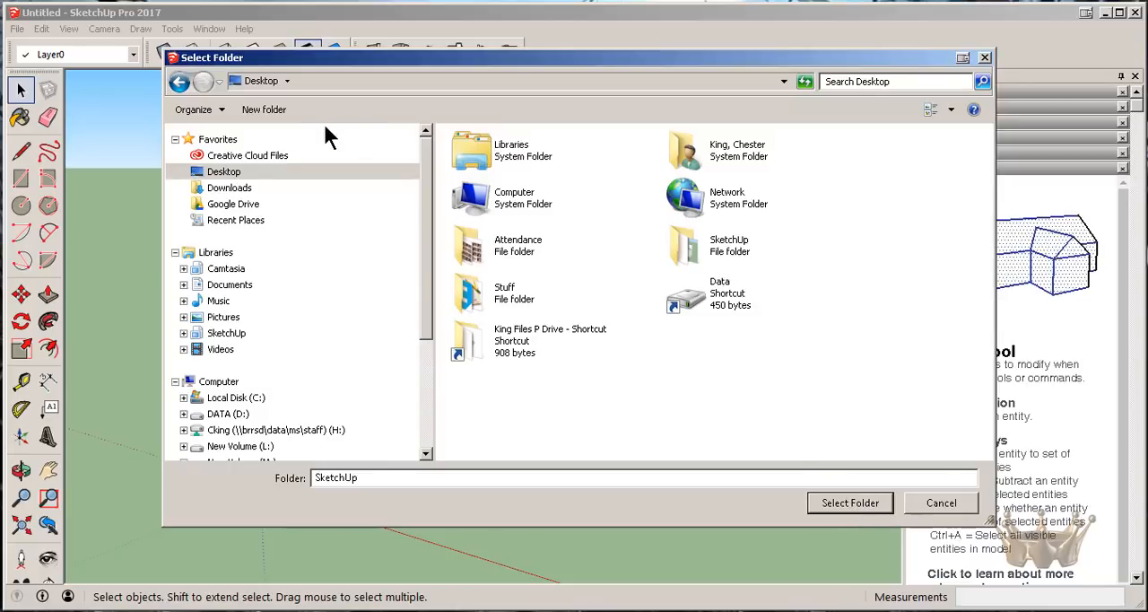
{"action": "left_click", "coordinate": [264, 108]}
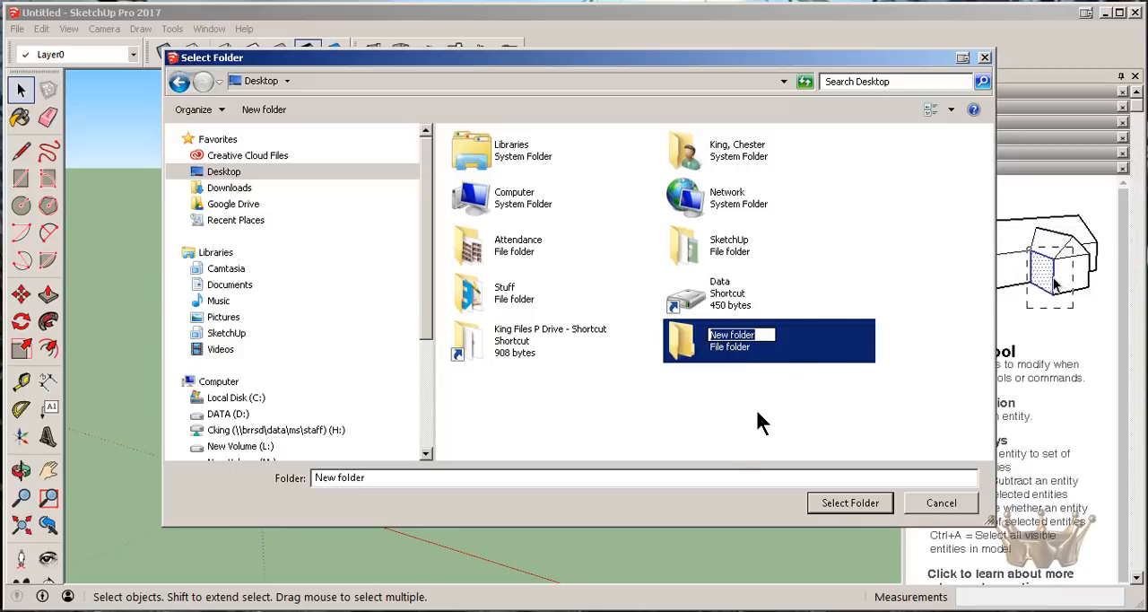
{"action": "type", "text": "sketch"}
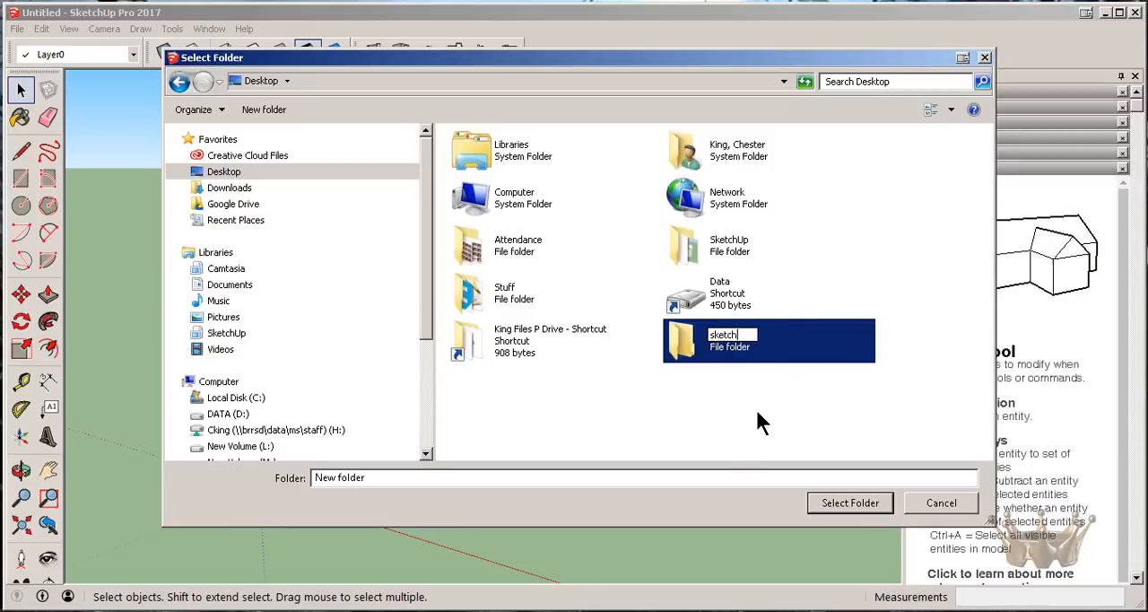
{"action": "type", "text": "upp"}
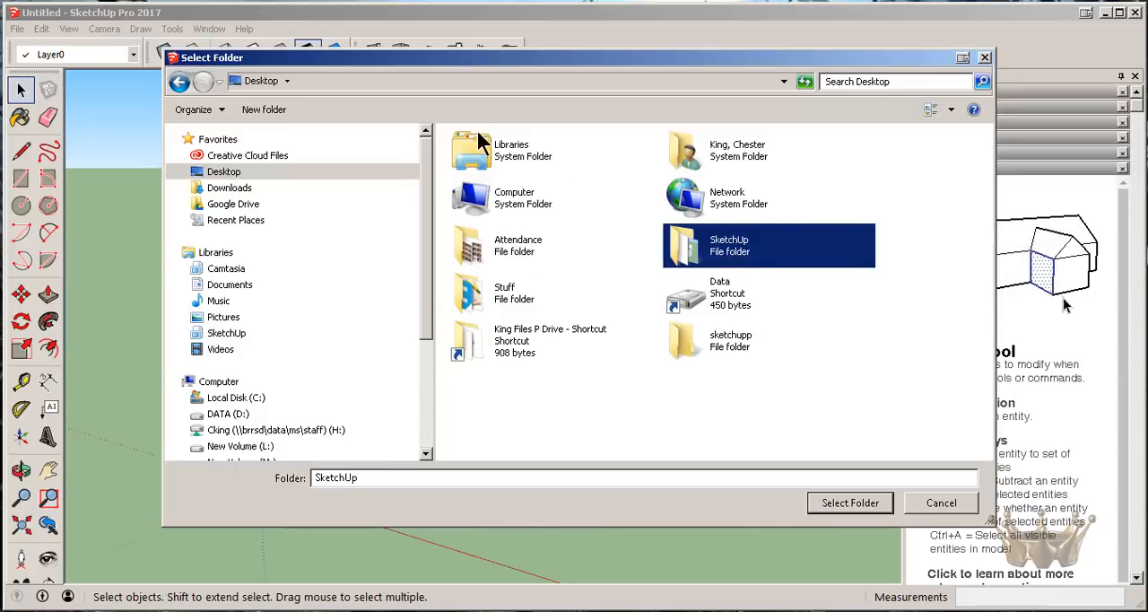
{"action": "mouse_move", "coordinate": [728, 244]}
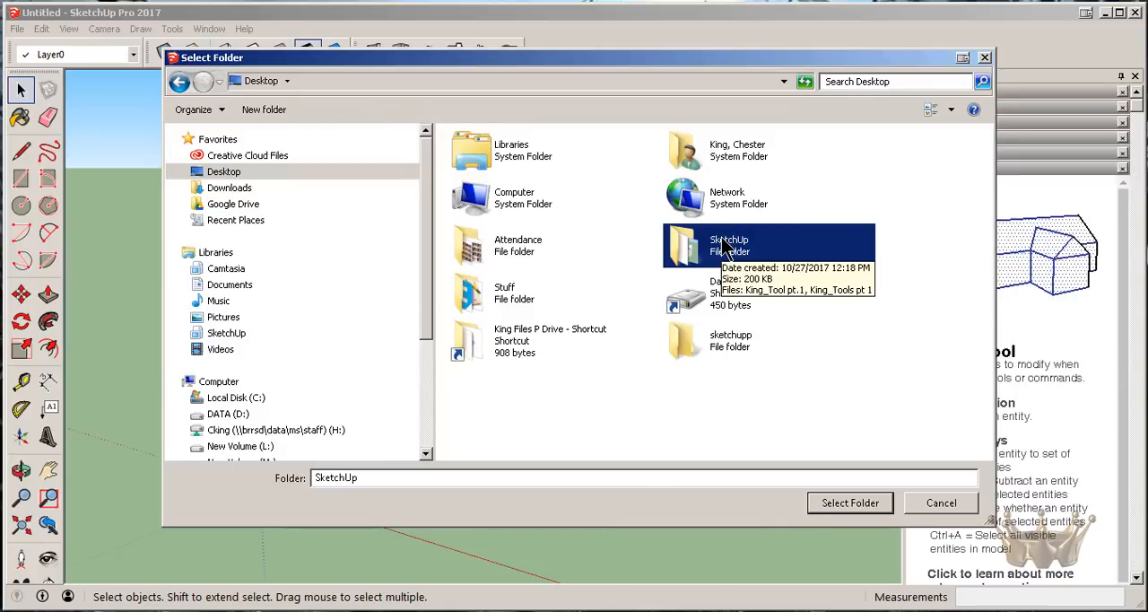
Set the SketchUp folder as the Models location and start choosing the Export folder.
{"action": "double_click", "coordinate": [729, 244]}
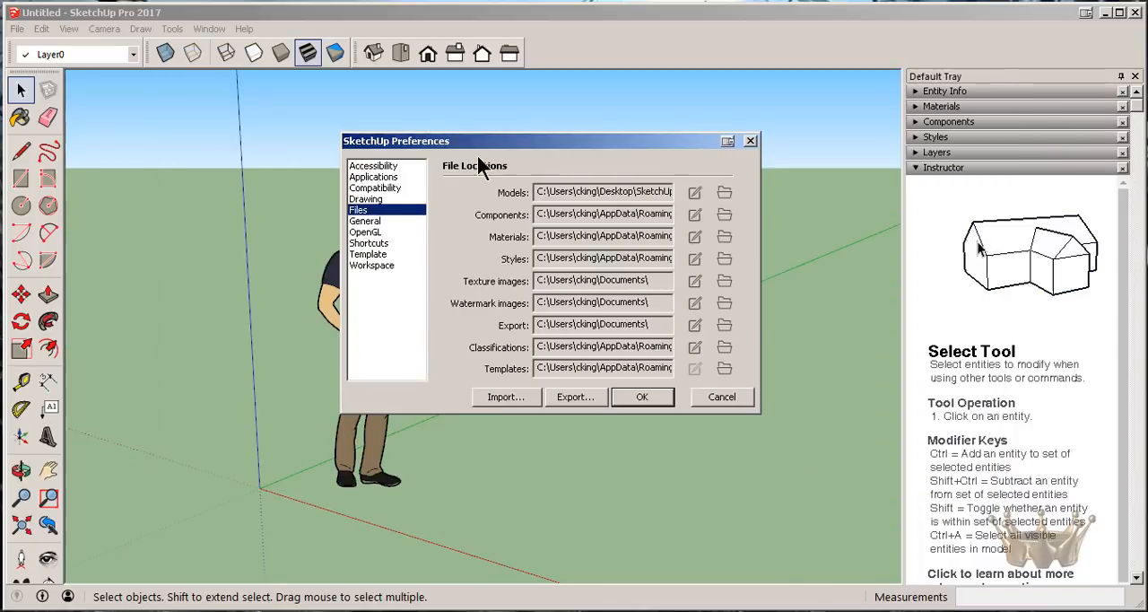
{"action": "mouse_move", "coordinate": [699, 350]}
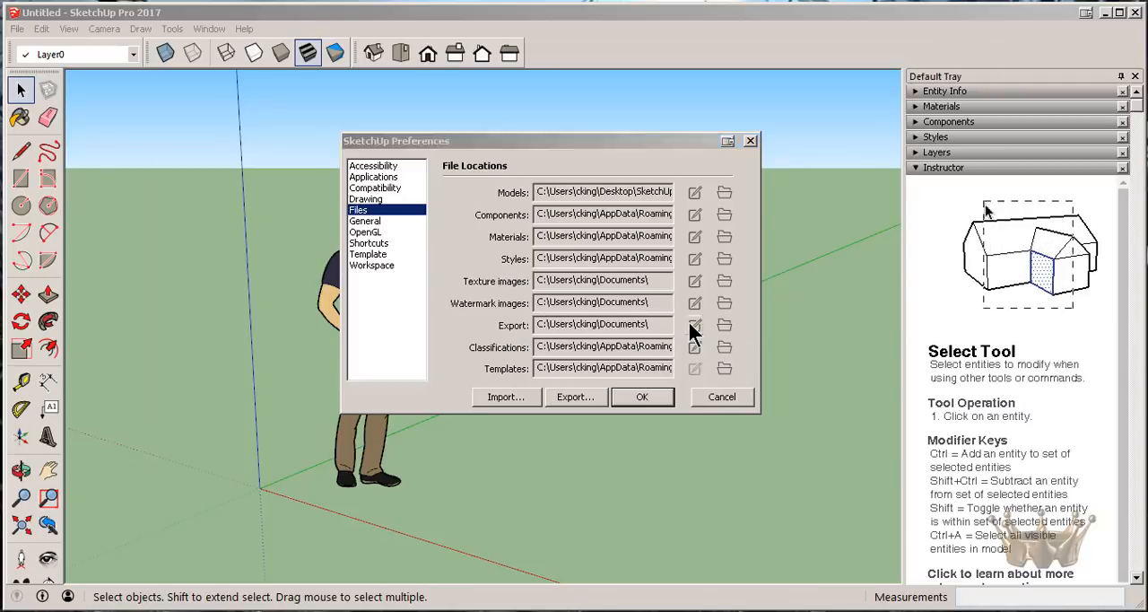
{"action": "left_click", "coordinate": [724, 322]}
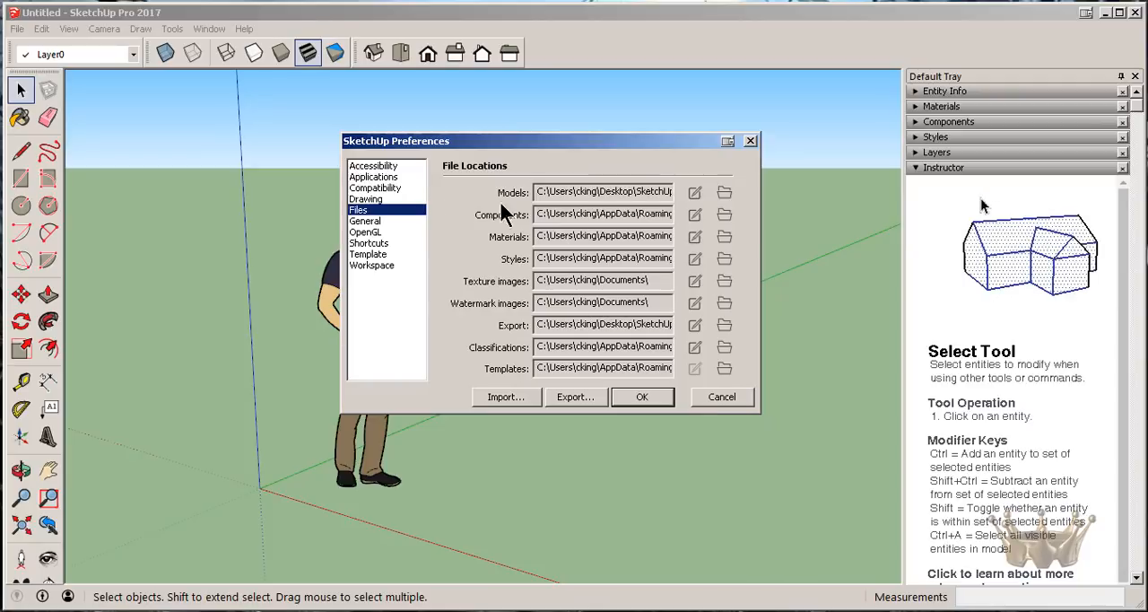
Turn off Allow checking for updates in the General preferences.
{"action": "left_click", "coordinate": [366, 221]}
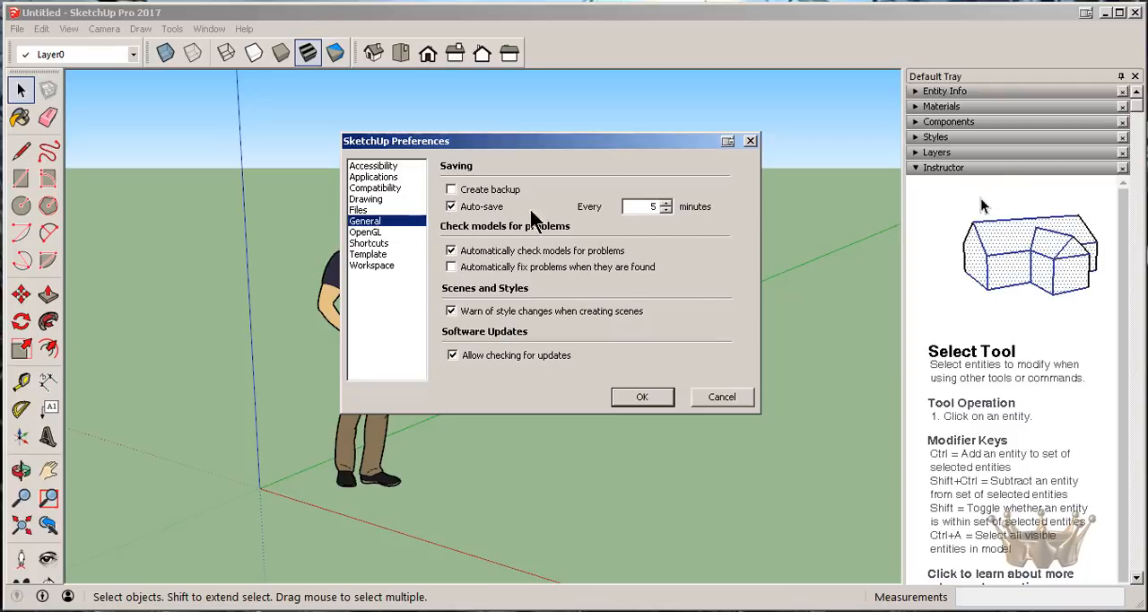
{"action": "mouse_move", "coordinate": [682, 230]}
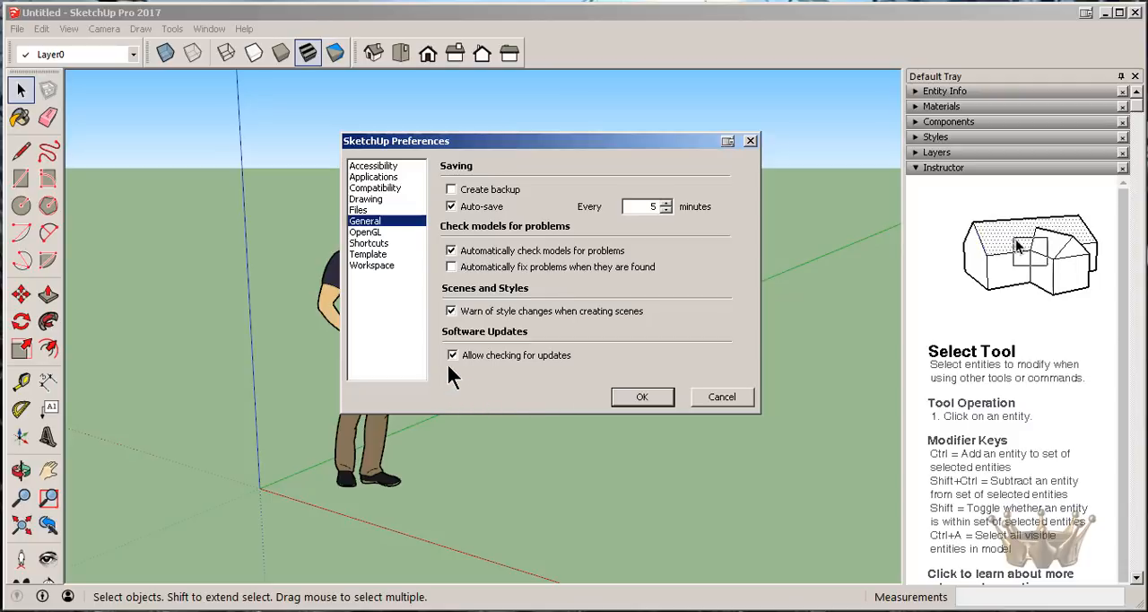
{"action": "left_click", "coordinate": [452, 355]}
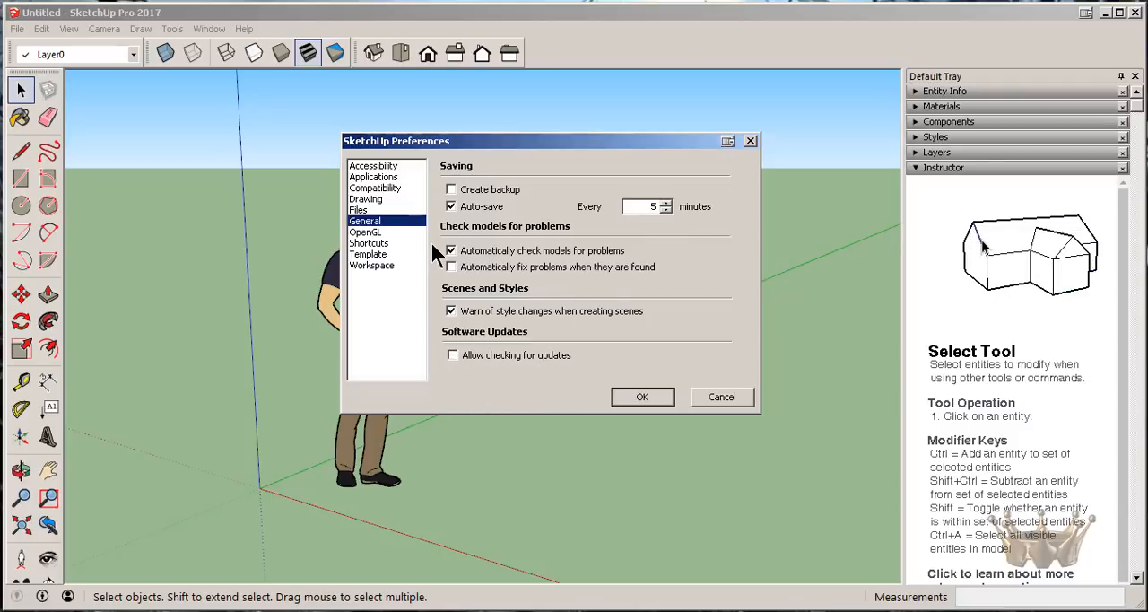
{"action": "left_click", "coordinate": [366, 231]}
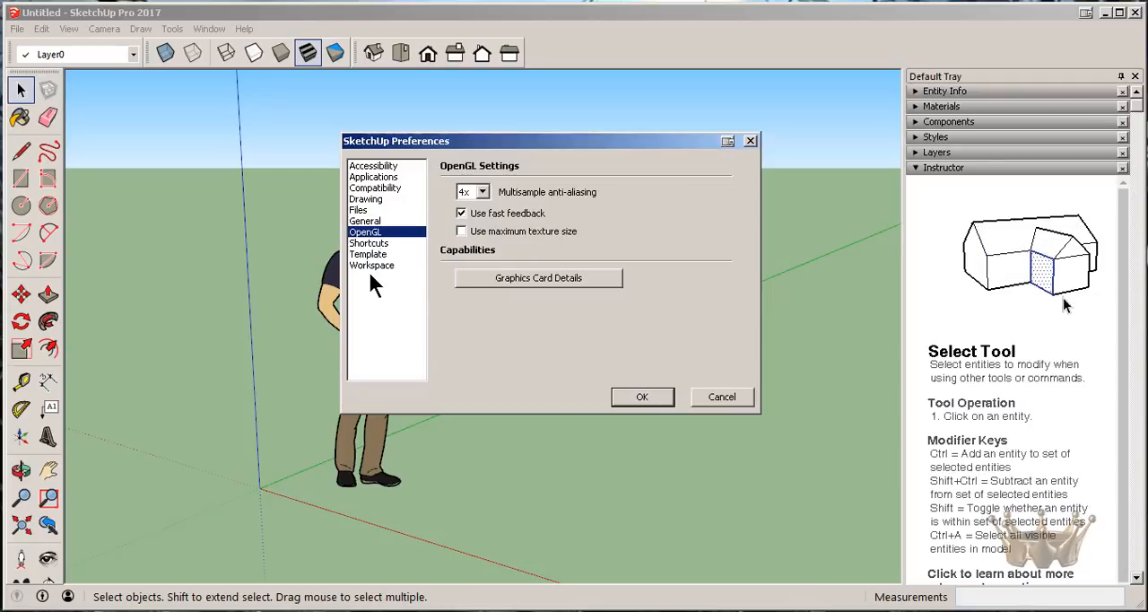
Review Shortcuts and Workspace settings, then confirm the preferences with OK.
{"action": "left_click", "coordinate": [369, 242]}
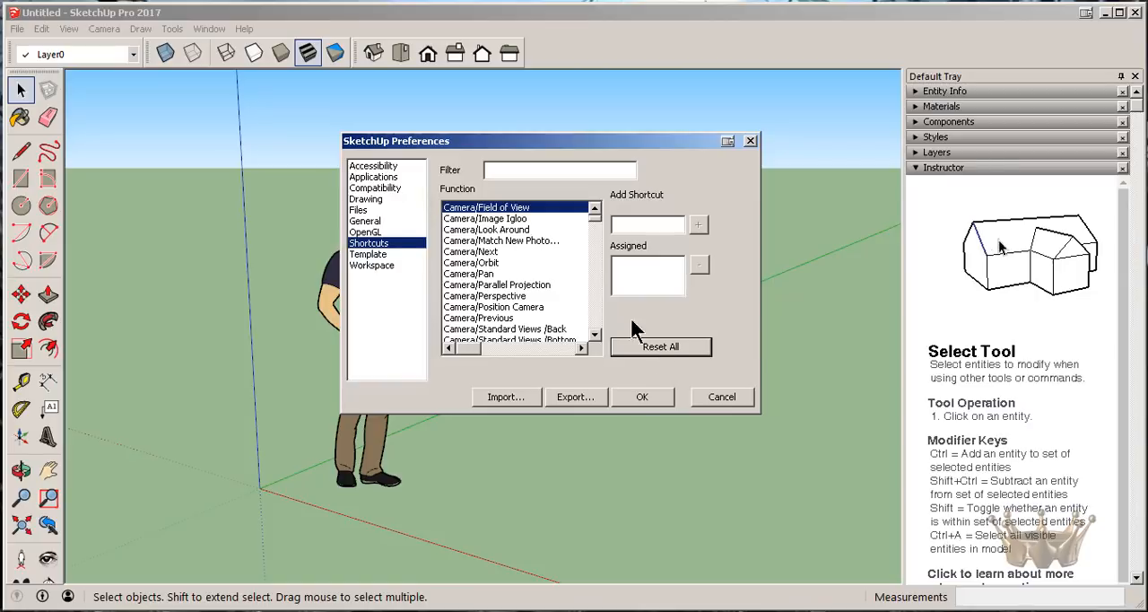
{"action": "left_click", "coordinate": [372, 265]}
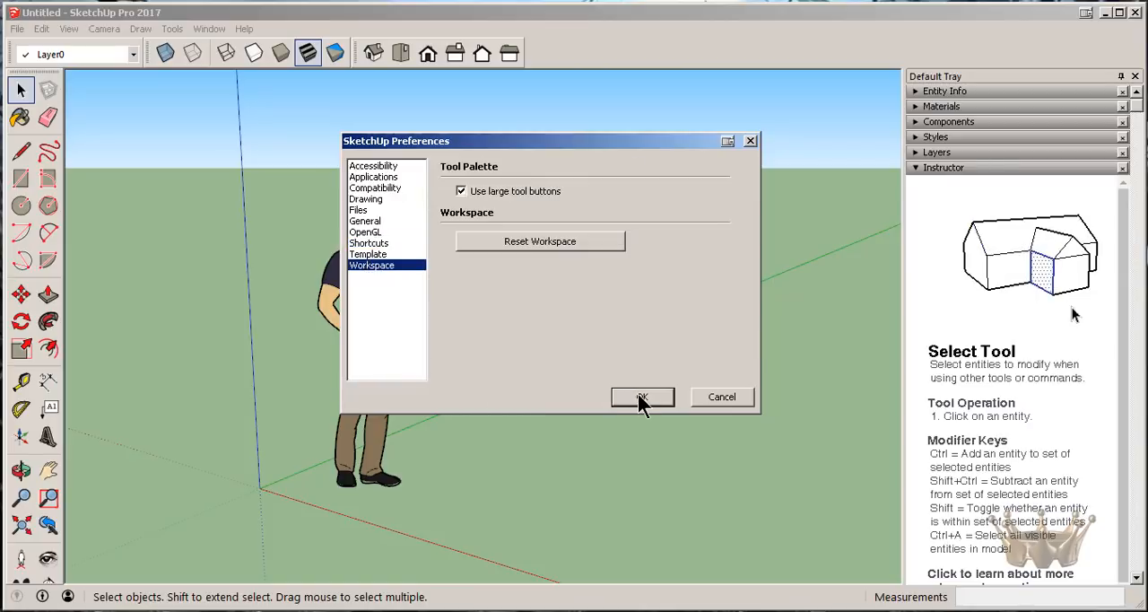
{"action": "left_click", "coordinate": [642, 396]}
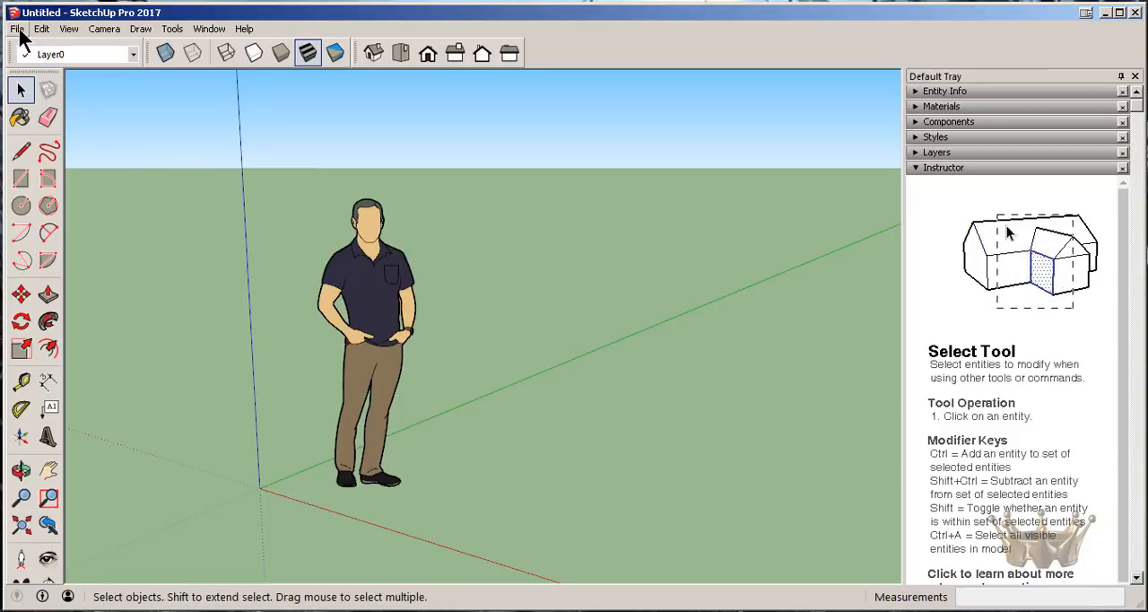
Save the model as King_Test in the SketchUp folder.
{"action": "left_click", "coordinate": [16, 28]}
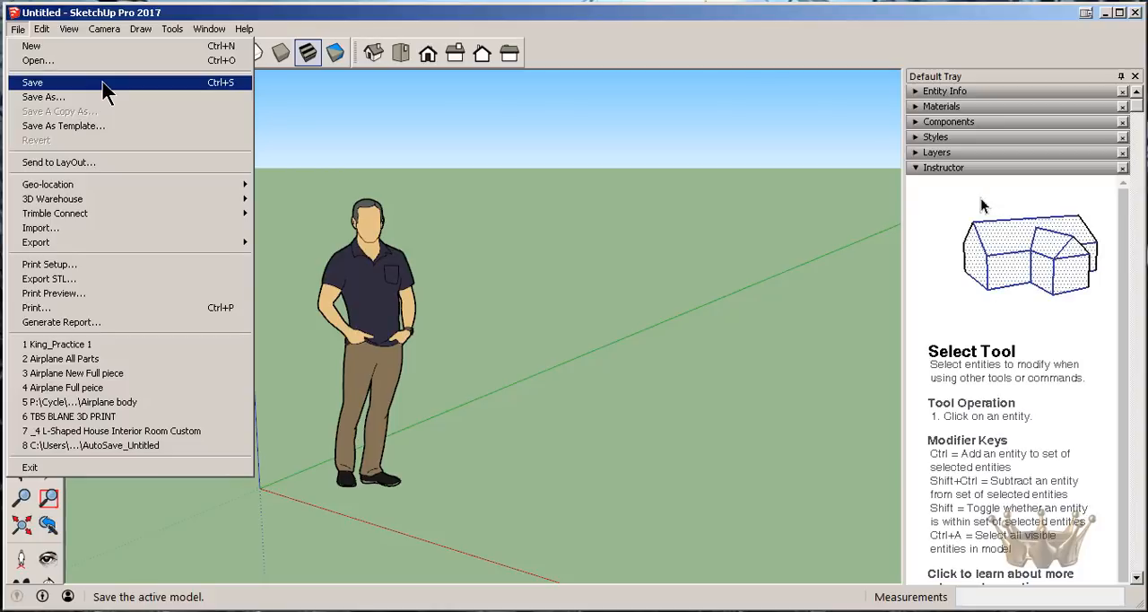
{"action": "left_click", "coordinate": [43, 96]}
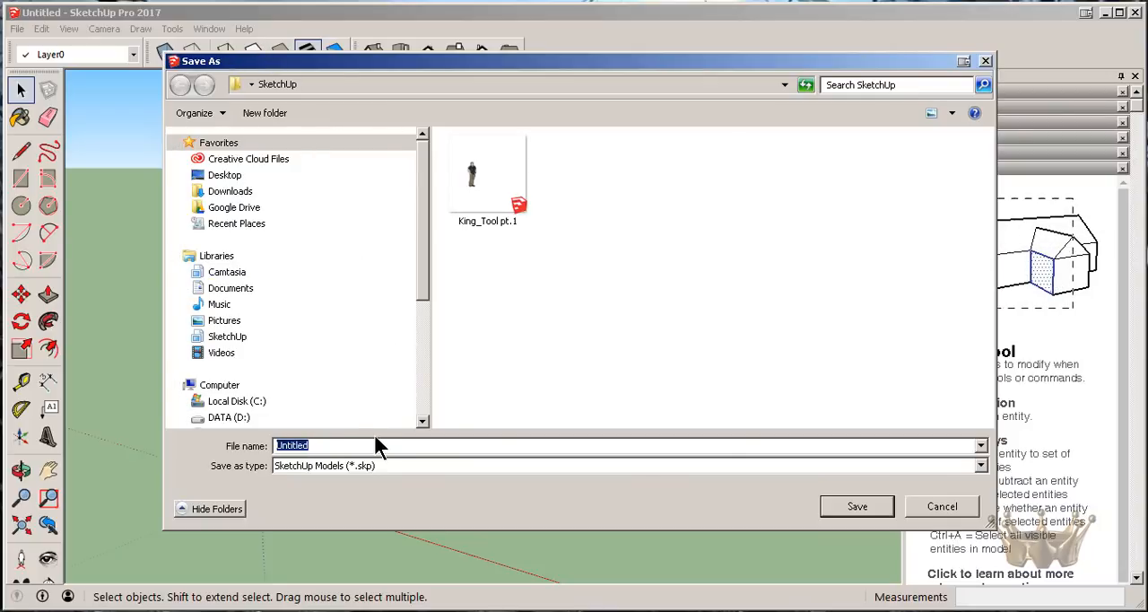
{"action": "type", "text": "King"}
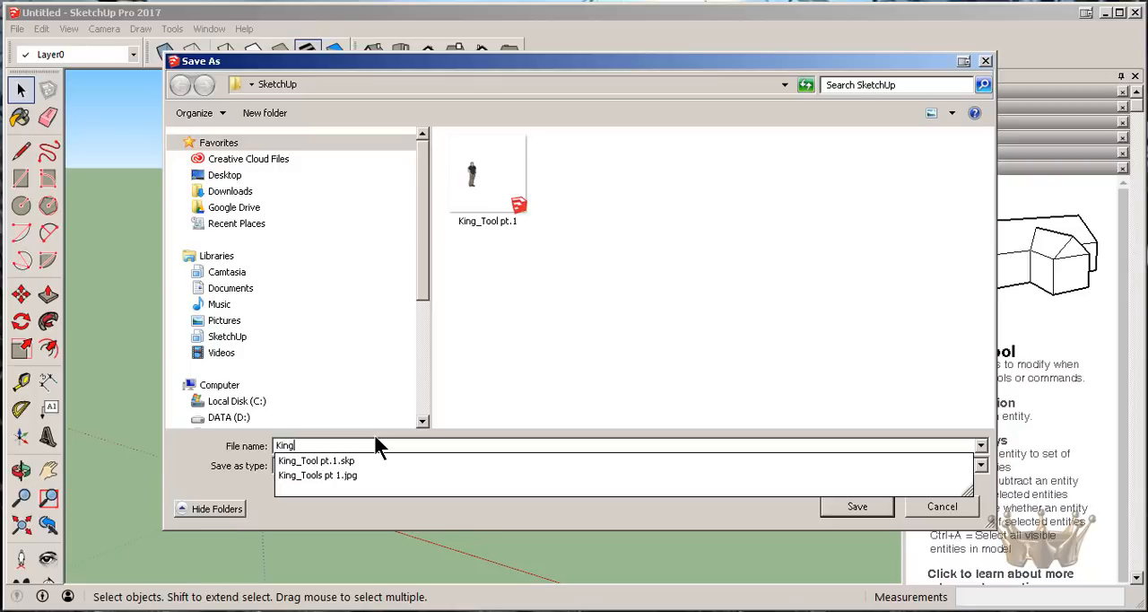
{"action": "type", "text": "_Test"}
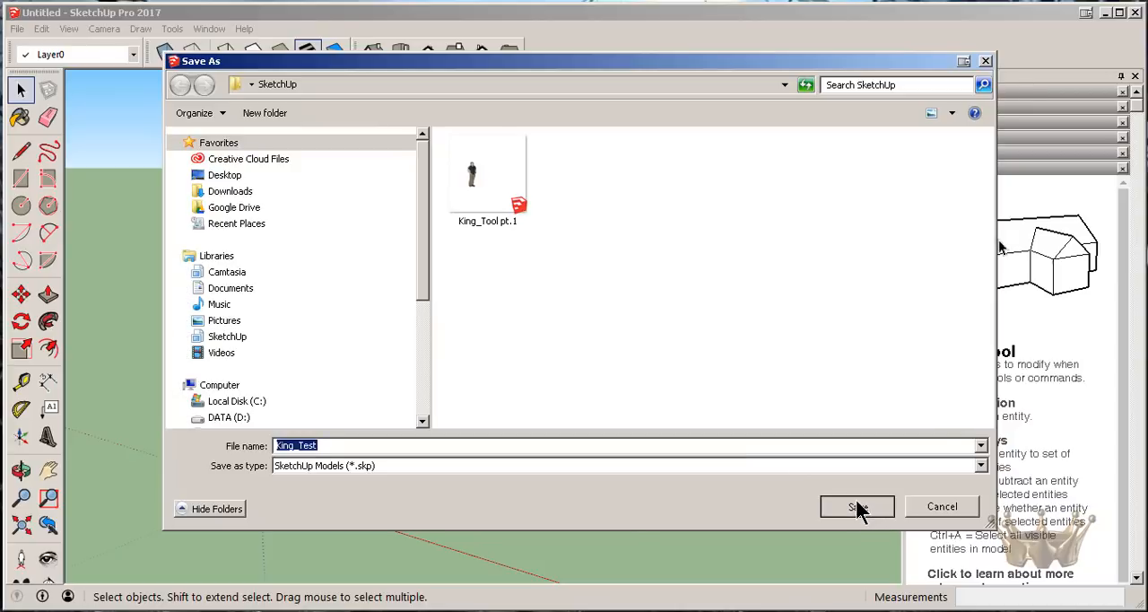
{"action": "left_click", "coordinate": [857, 506]}
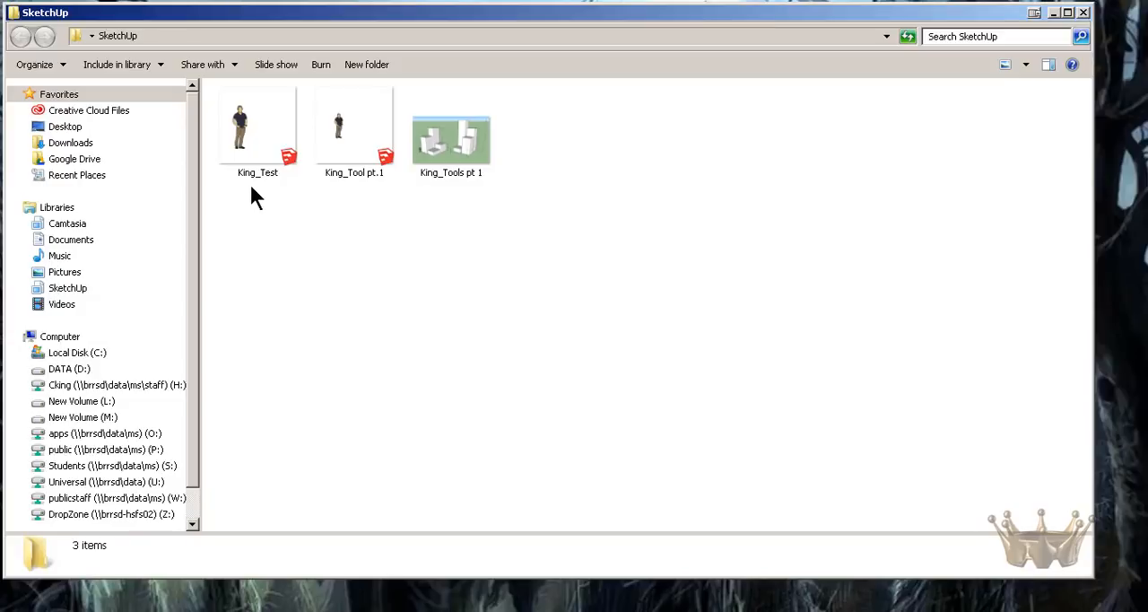
{"action": "mouse_move", "coordinate": [258, 168]}
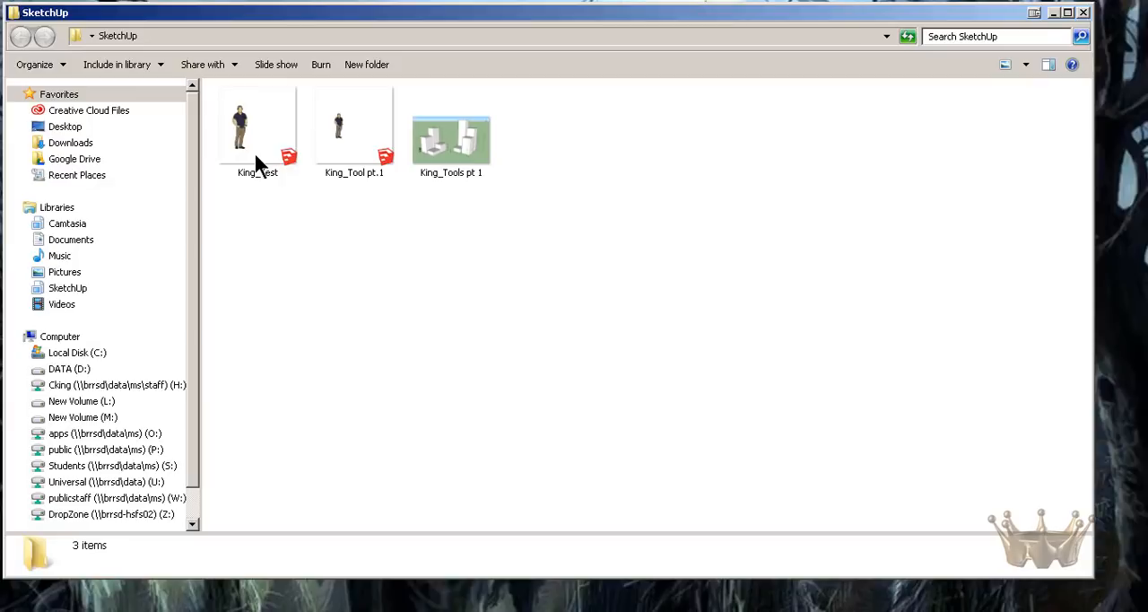
Reopen King_Test from the SketchUp folder in Explorer and dismiss the welcome screen.
{"action": "left_click", "coordinate": [258, 129]}
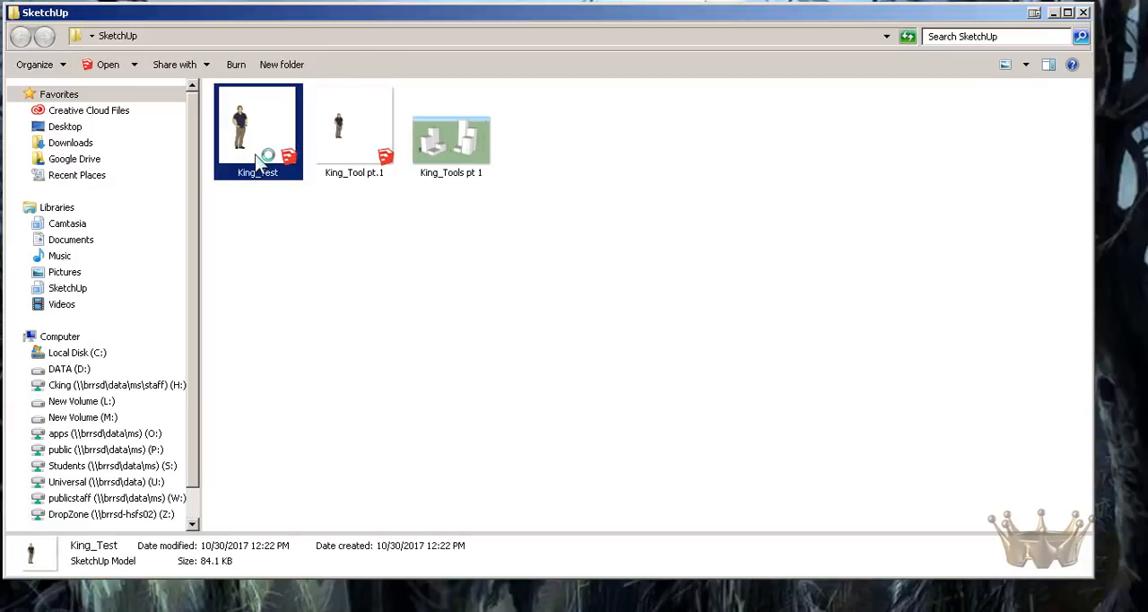
{"action": "double_click", "coordinate": [259, 130]}
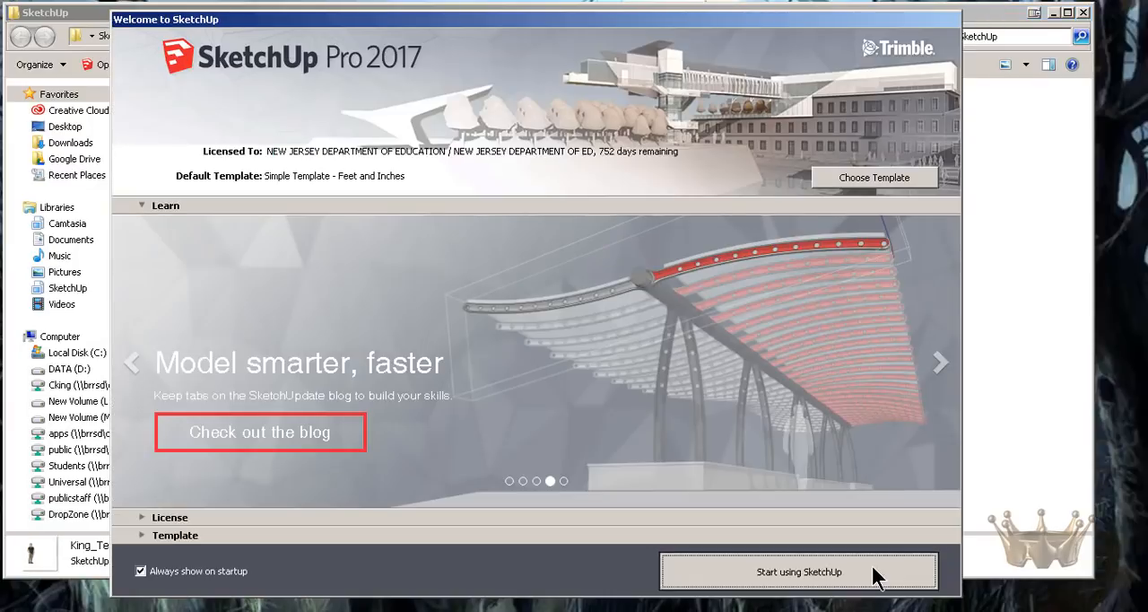
{"action": "left_click", "coordinate": [796, 570]}
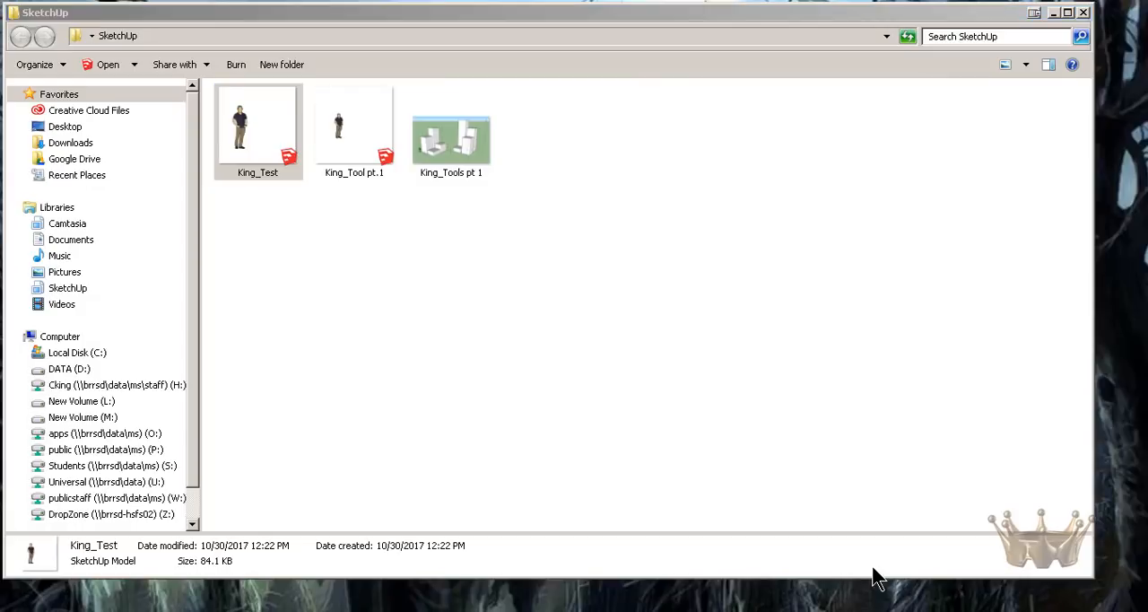
{"action": "double_click", "coordinate": [258, 126]}
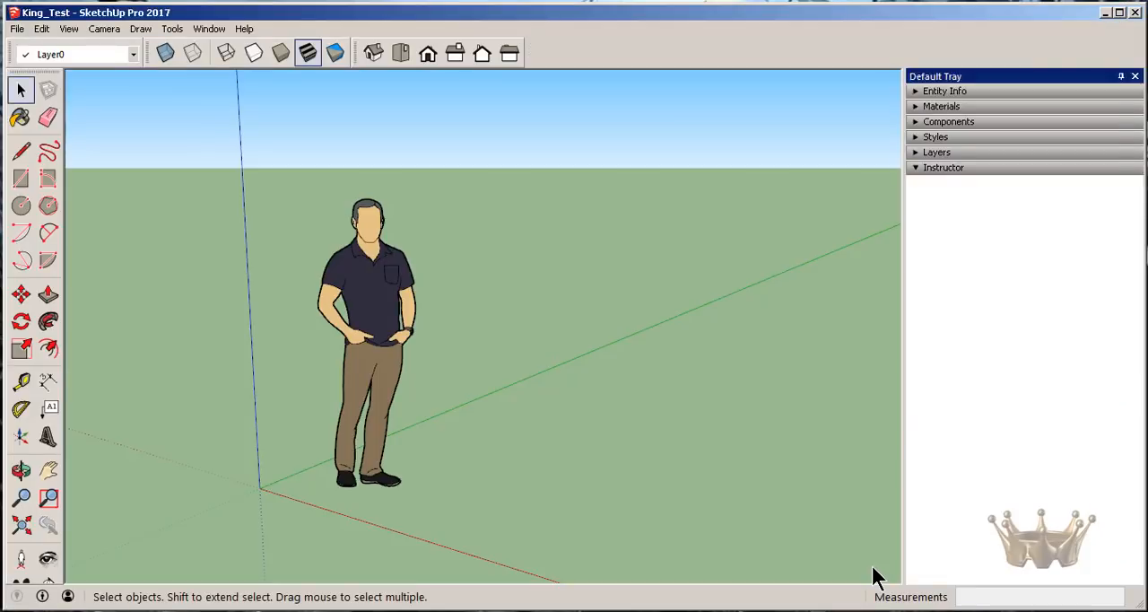
Auto-hide the Default Tray so the King_Test drawing area spans the full window.
{"action": "left_click", "coordinate": [943, 167]}
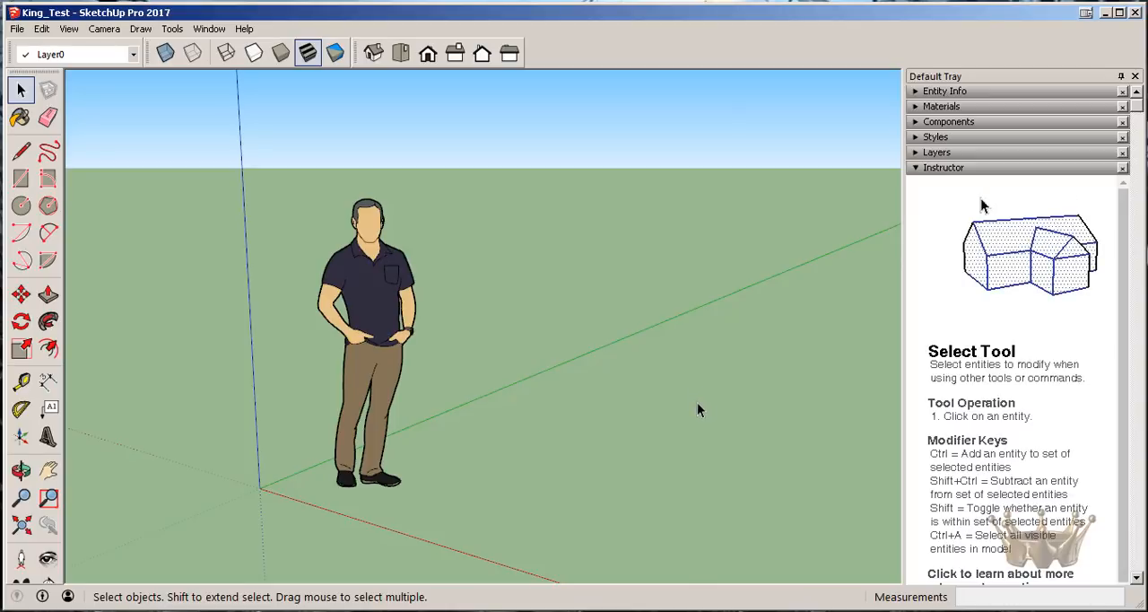
{"action": "left_click", "coordinate": [208, 29]}
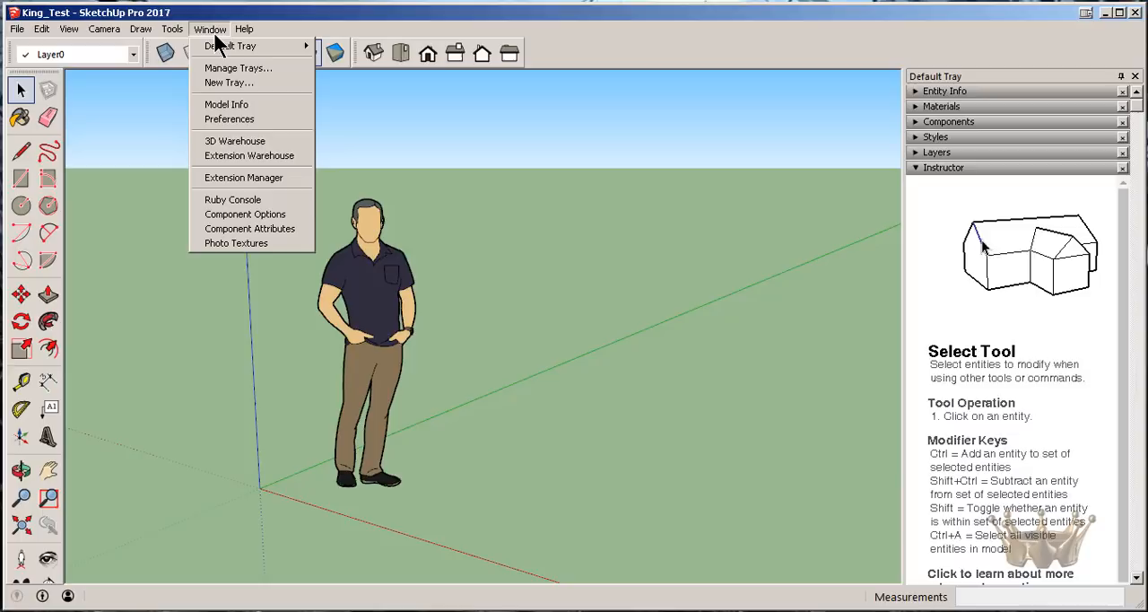
{"action": "left_click", "coordinate": [230, 47]}
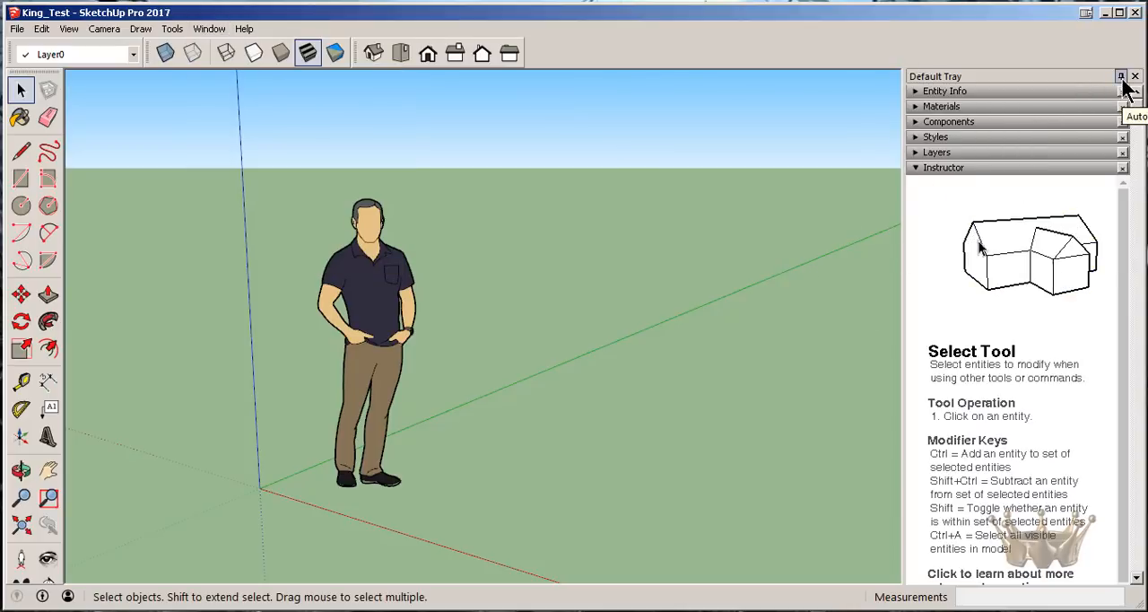
{"action": "left_click", "coordinate": [1119, 76]}
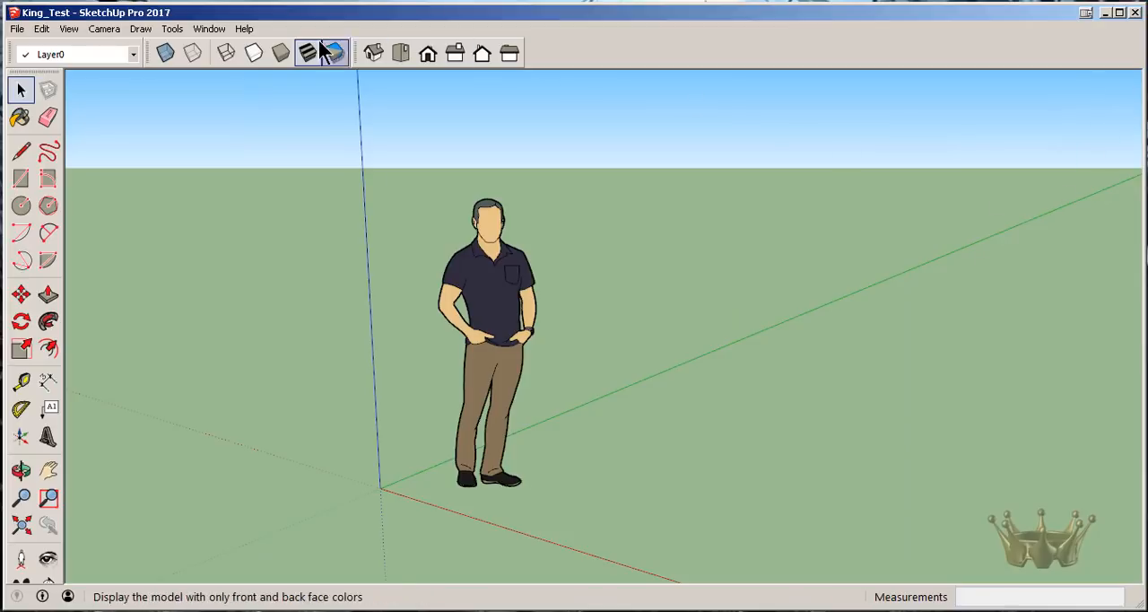
Show the Default Tray again via the Window menu, keeping Entity Info, Materials, Components and Layers.
{"action": "left_click", "coordinate": [208, 29]}
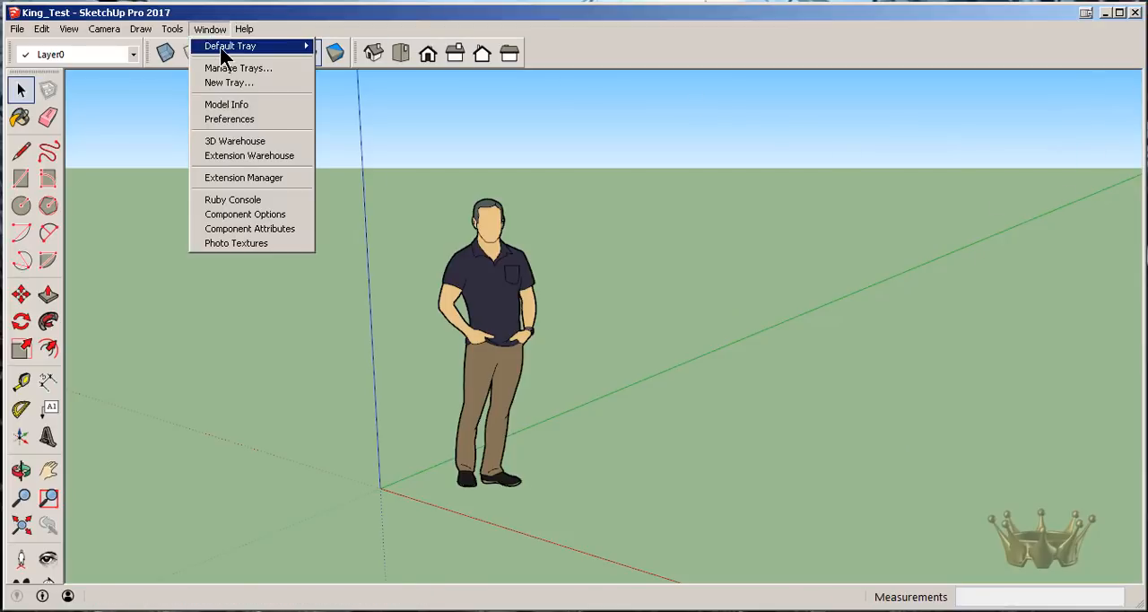
{"action": "mouse_move", "coordinate": [230, 47]}
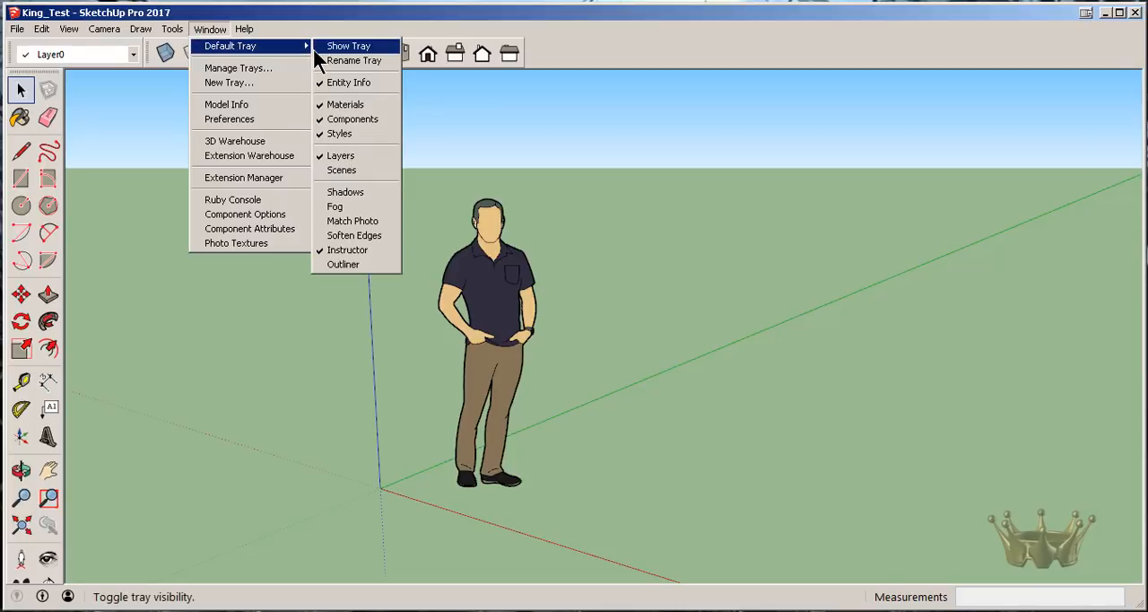
{"action": "mouse_move", "coordinate": [362, 61]}
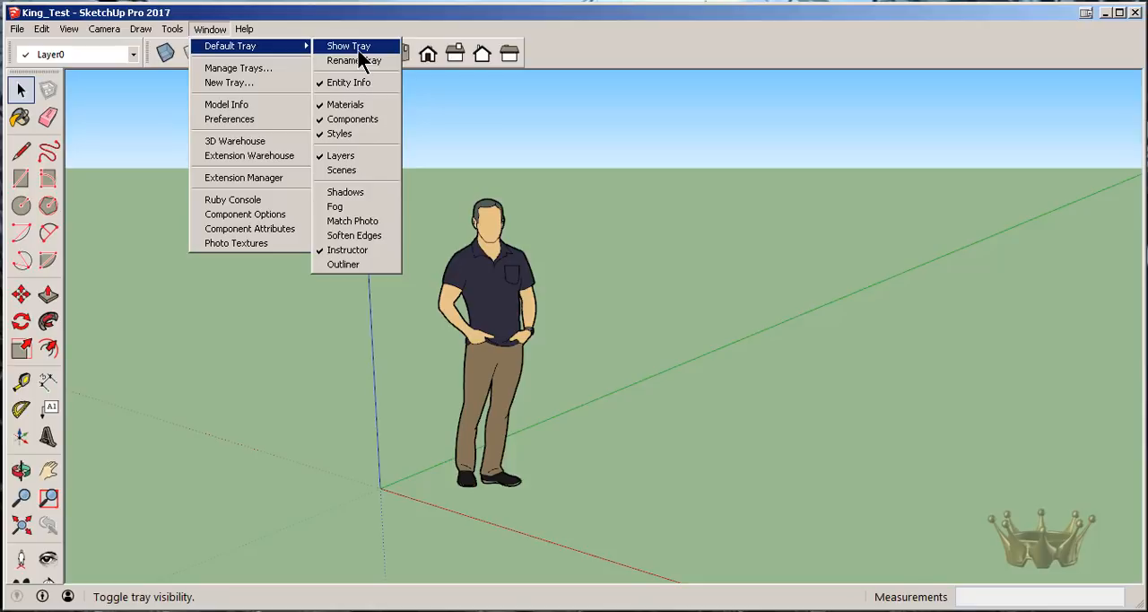
{"action": "left_click", "coordinate": [348, 47]}
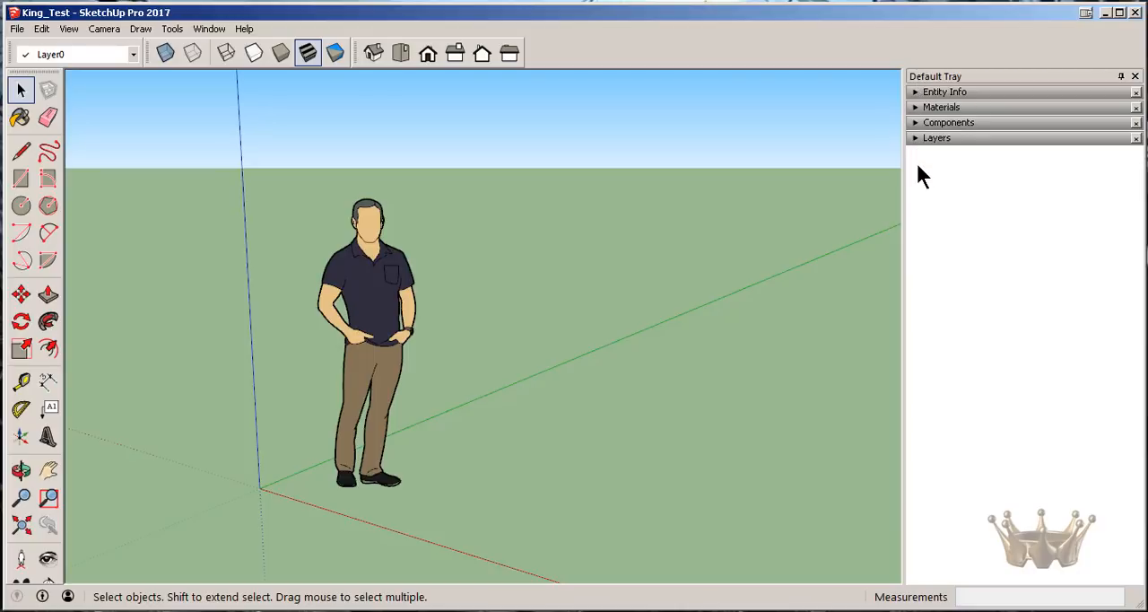
{"action": "left_click", "coordinate": [208, 28]}
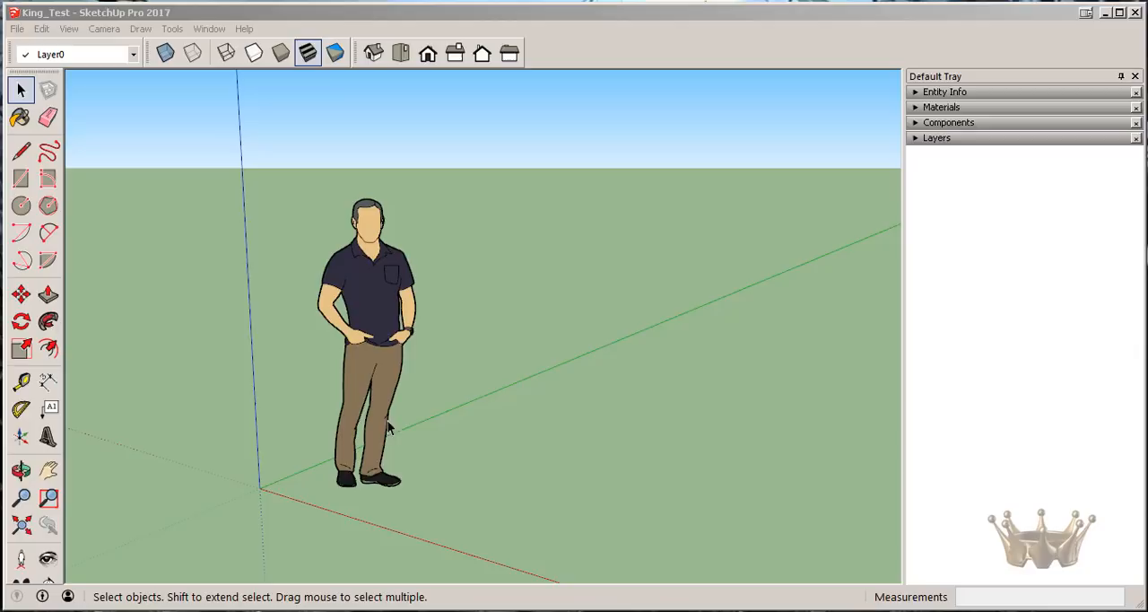
{"action": "mouse_move", "coordinate": [416, 370]}
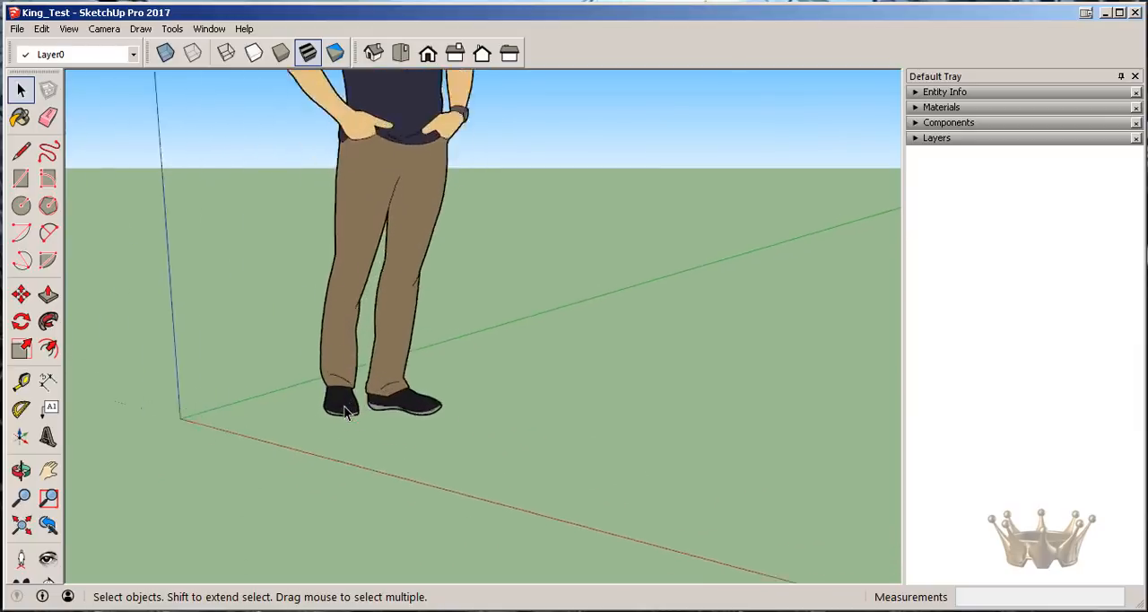
{"action": "scroll", "scroll_direction": "down", "scroll_amount": 3}
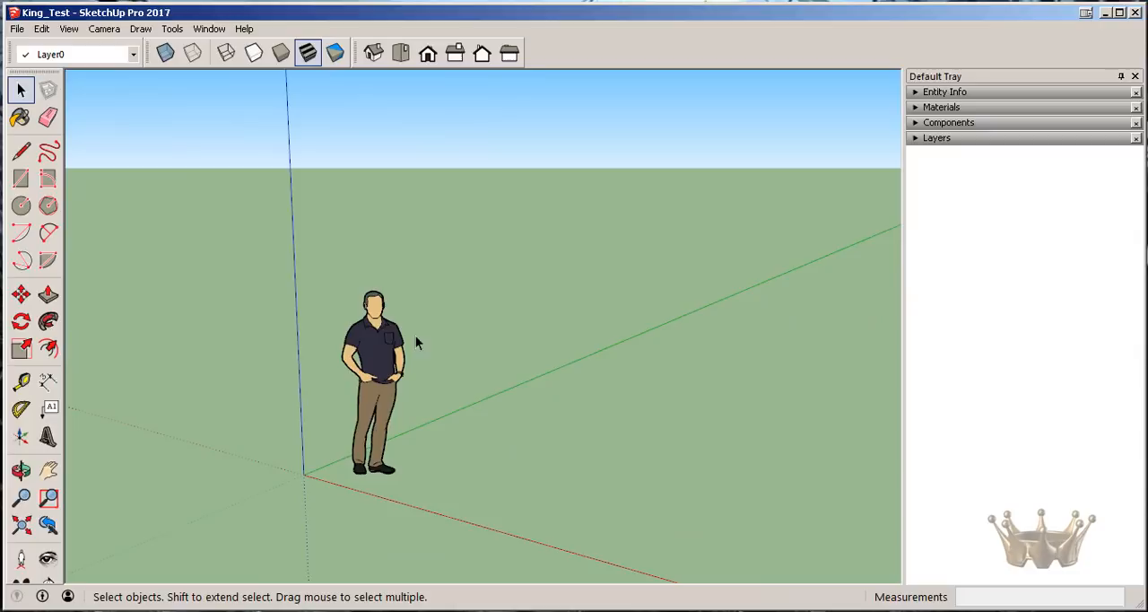
{"action": "mouse_move", "coordinate": [314, 371]}
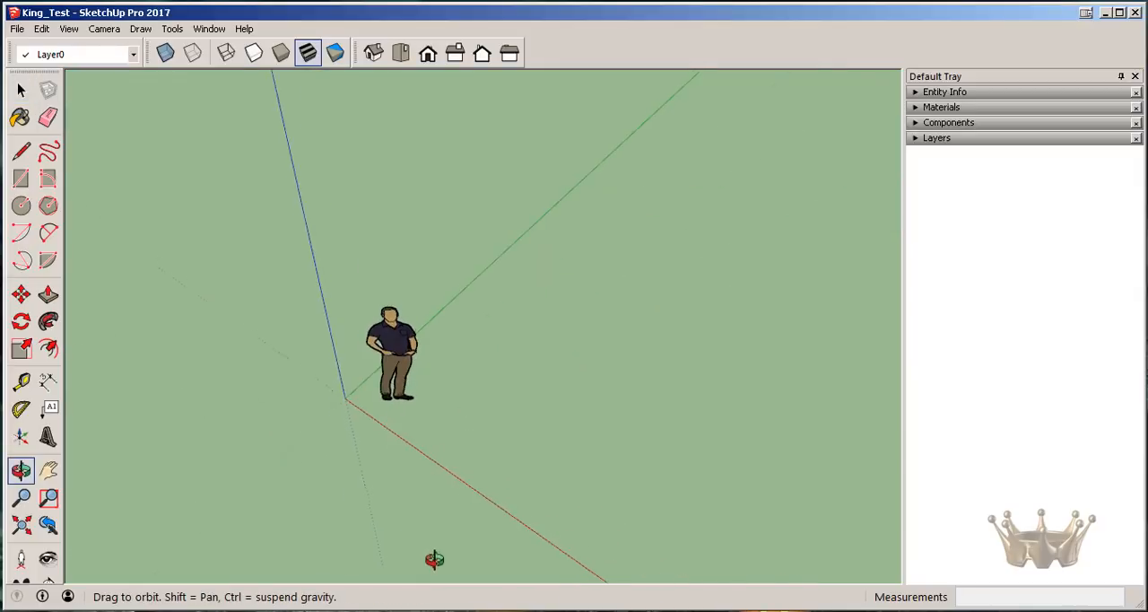
{"action": "left_click_drag", "start_coordinate": [434, 560], "coordinate": [355, 177]}
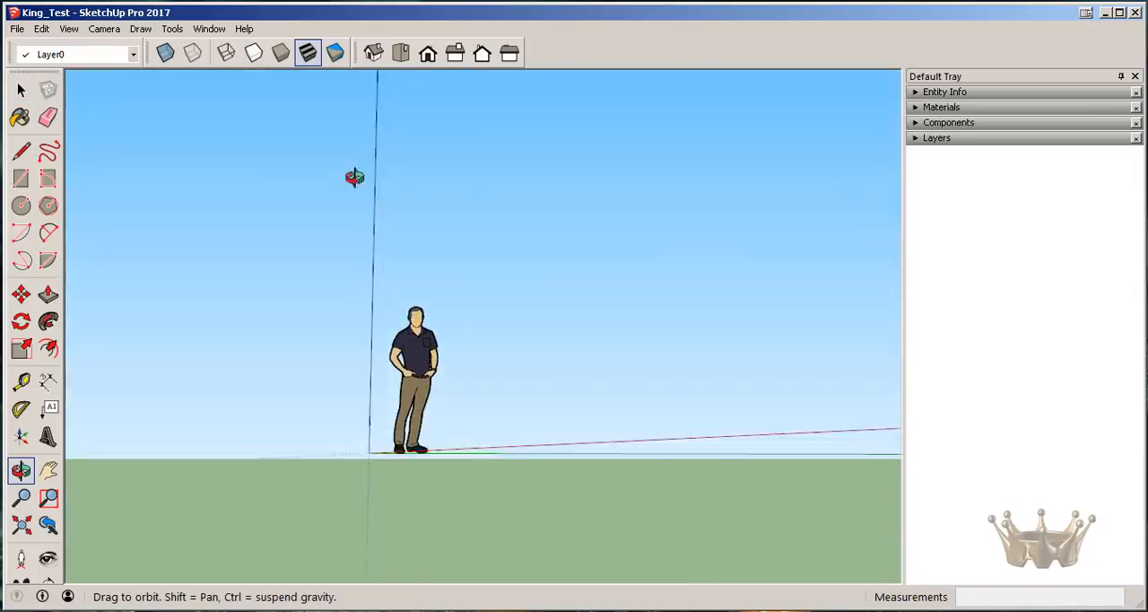
{"action": "left_click_drag", "start_coordinate": [355, 178], "coordinate": [535, 330]}
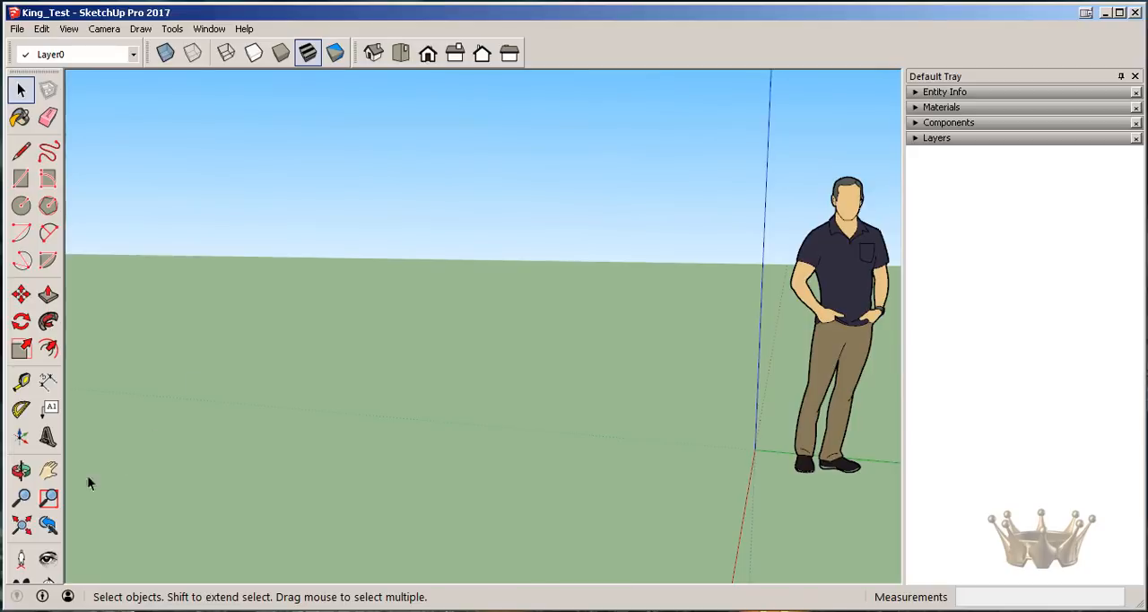
{"action": "left_click", "coordinate": [48, 524]}
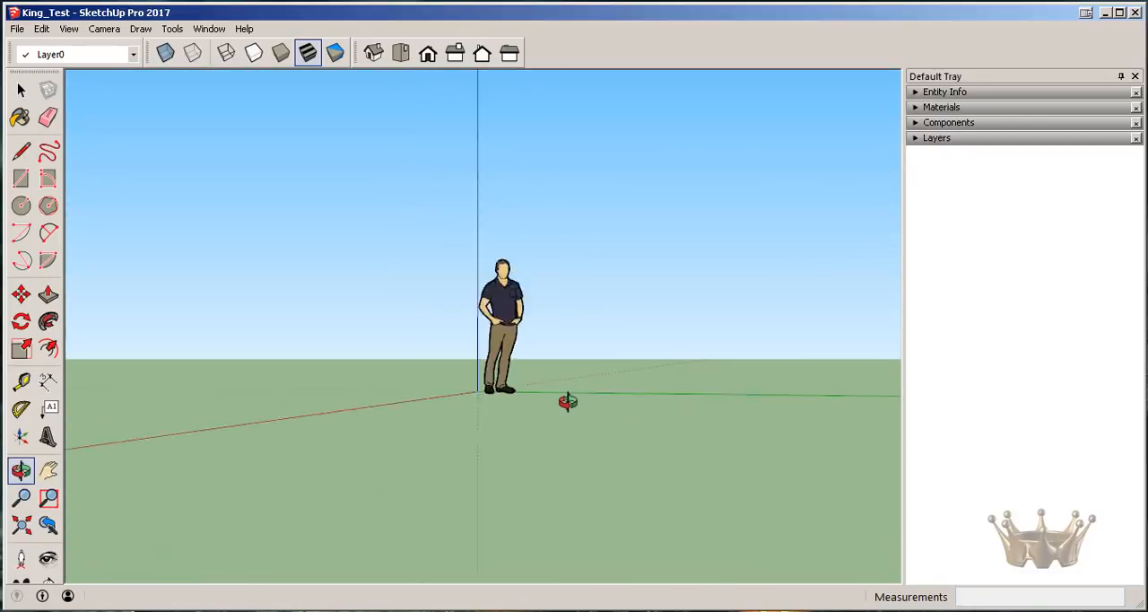
{"action": "left_click_drag", "start_coordinate": [567, 402], "coordinate": [495, 443]}
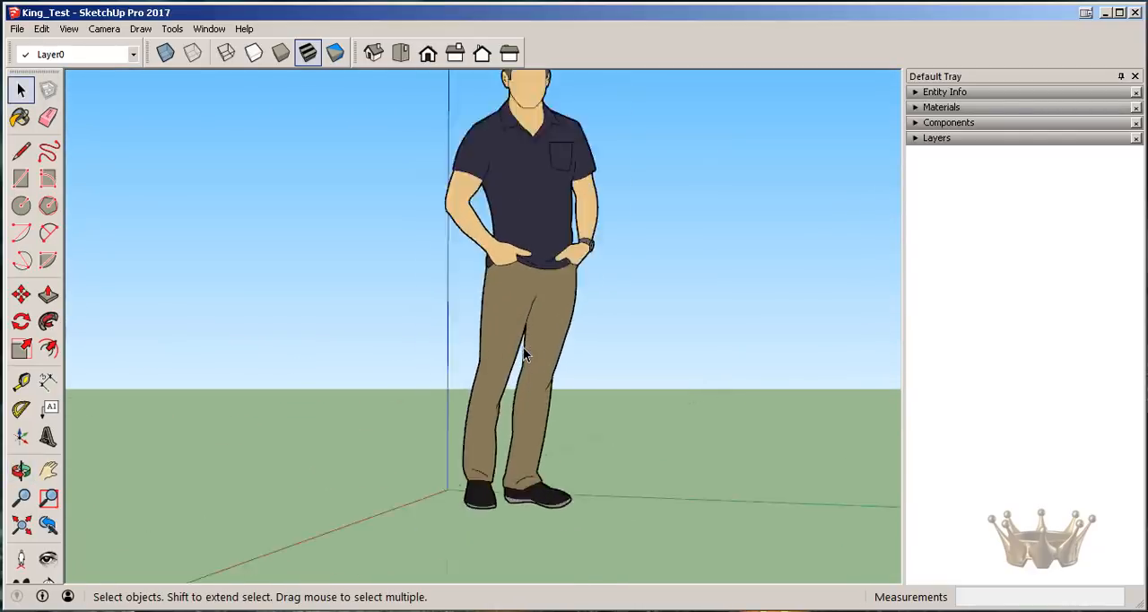
{"action": "scroll", "scroll_direction": "down", "scroll_amount": 3}
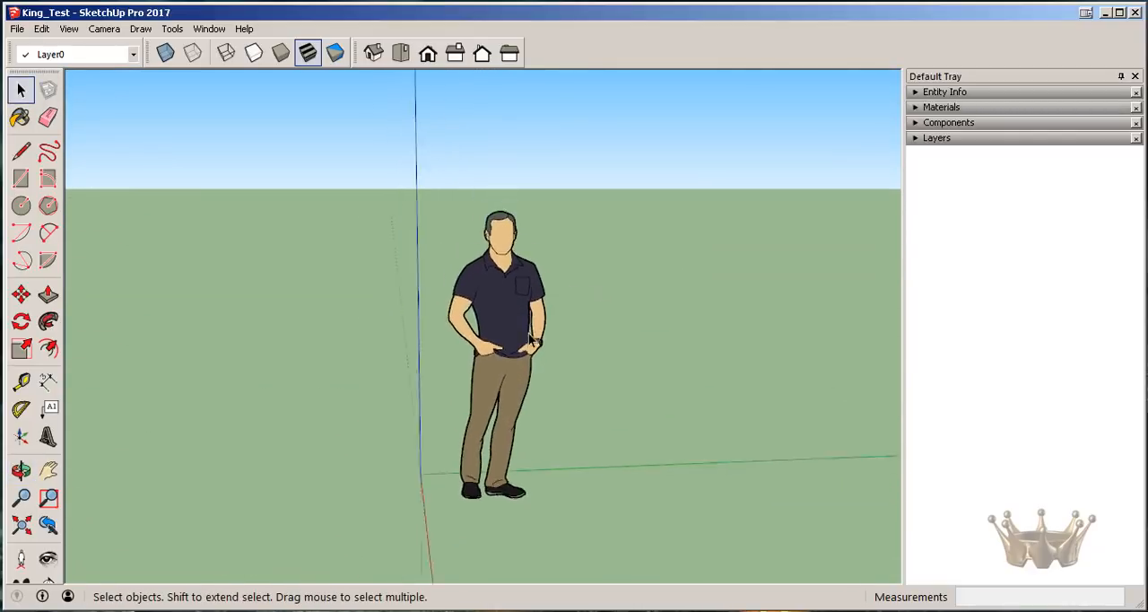